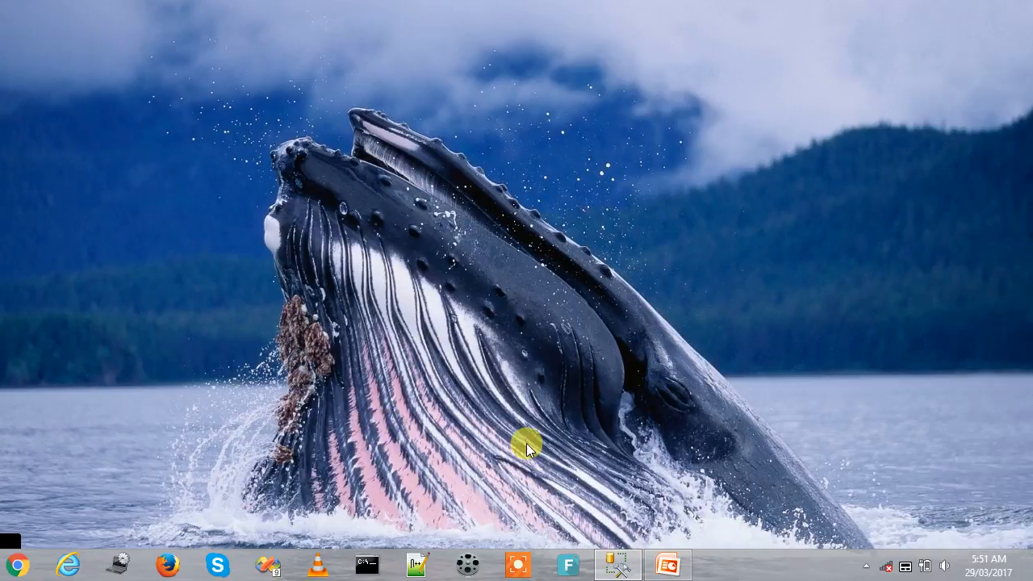
Step: Launch SQL Server Management Studio from the taskbar and open a new query on ITPort
click(668, 564)
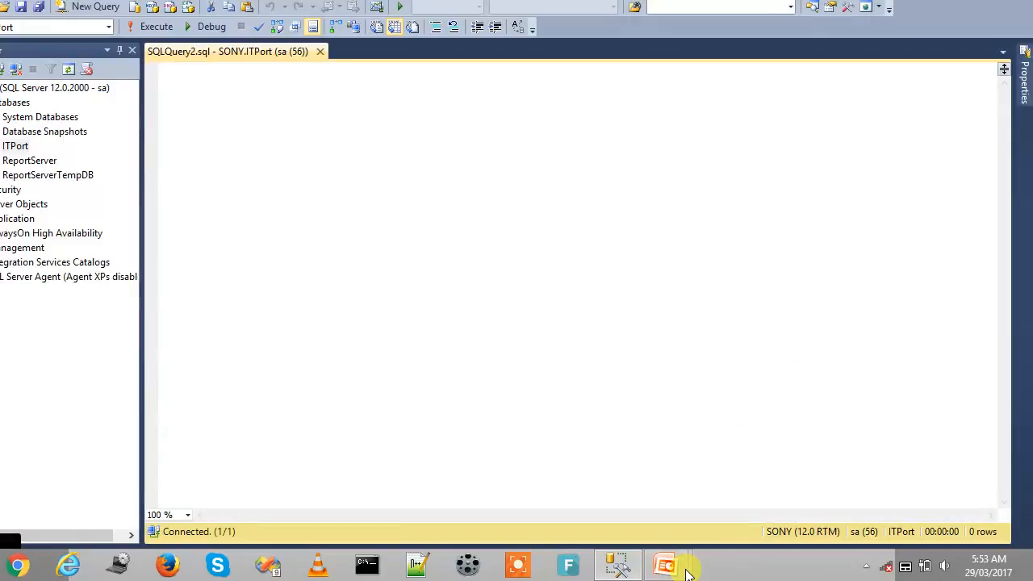
Step: Begin CREATE TABLE Student with a StudentId uniqueidentifier column and a StudentSeqID column
text(Create)
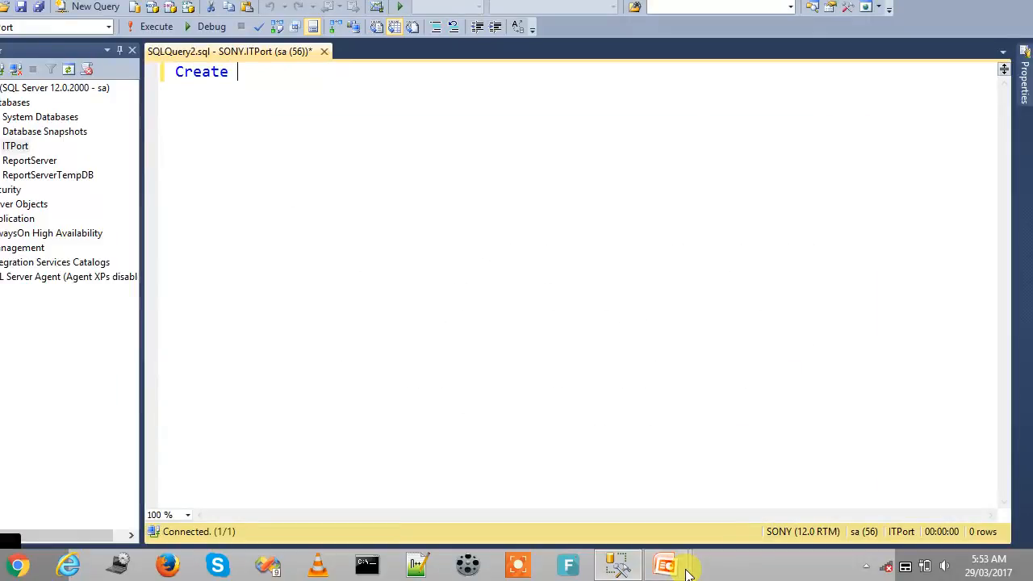
text(table Student)
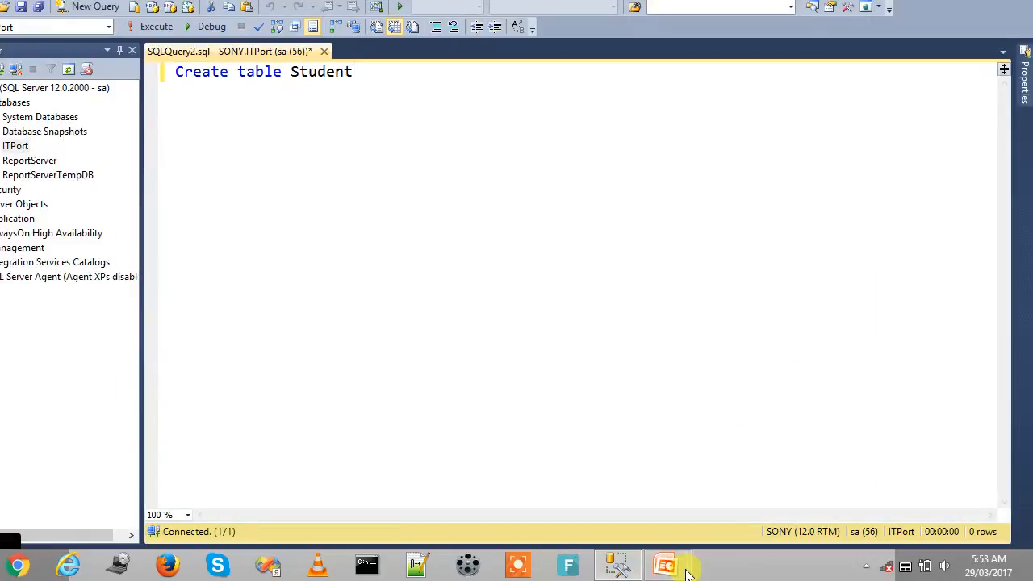
text((Studen)
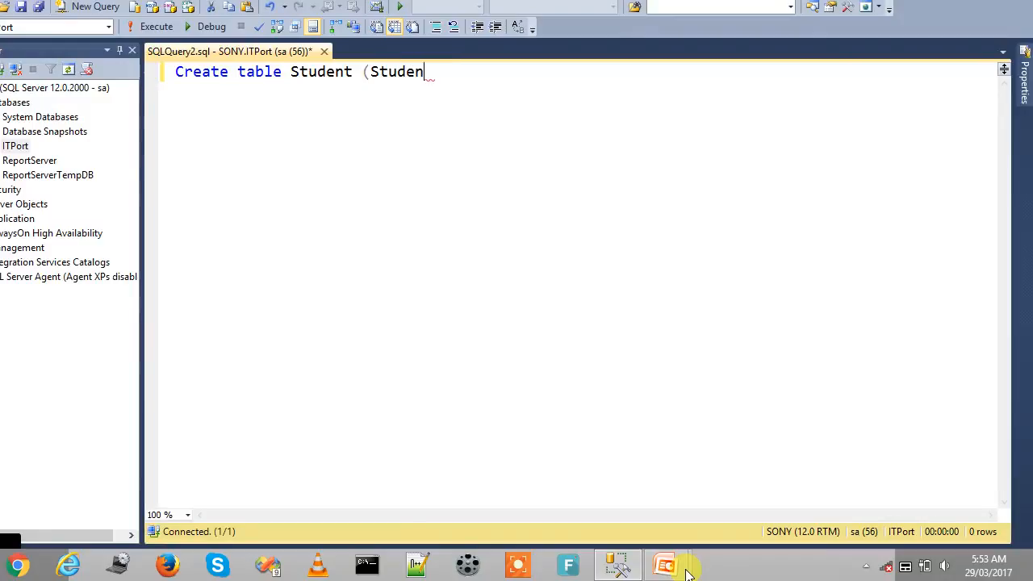
text(tId)
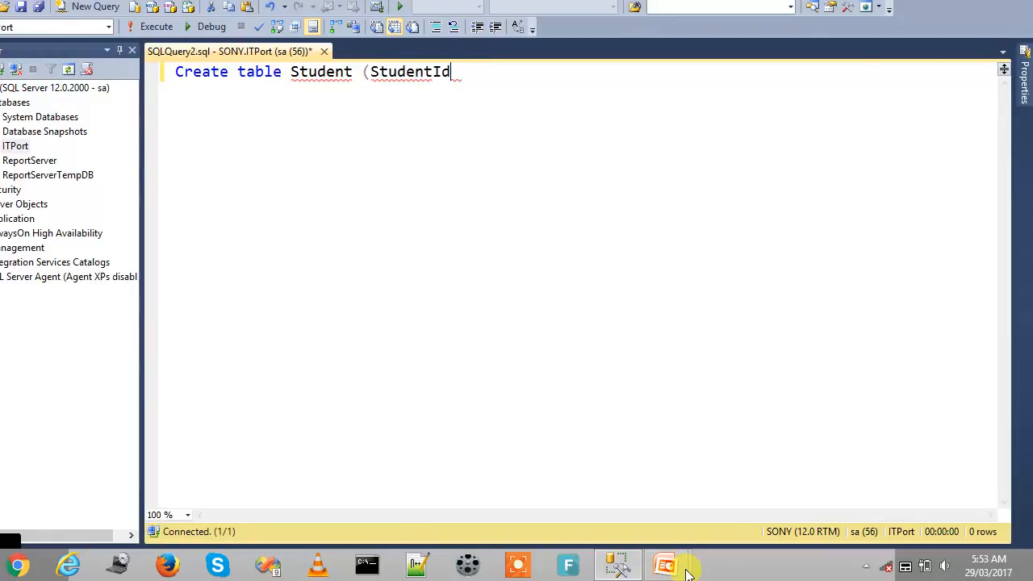
text(UniqueId)
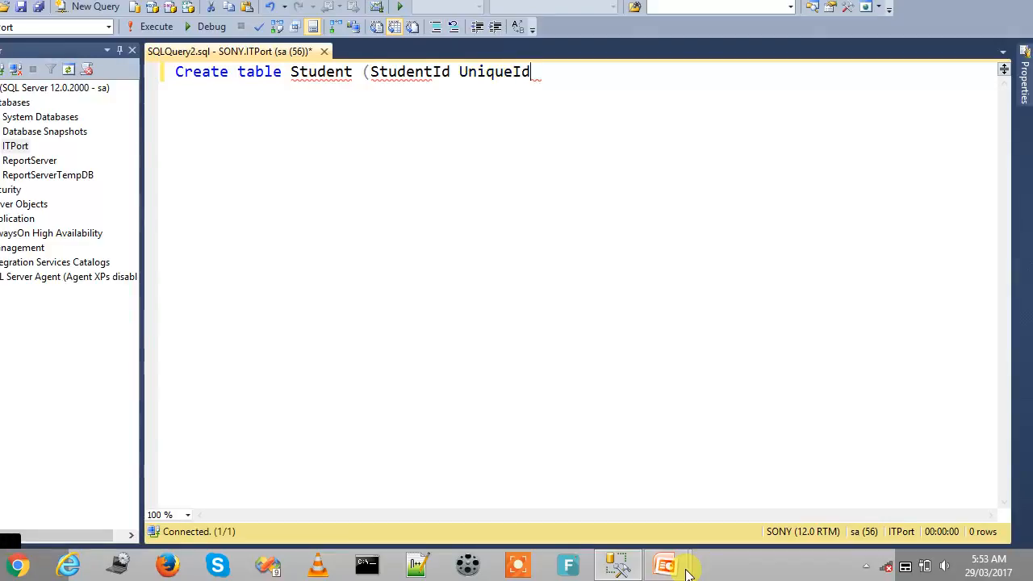
text(enti)
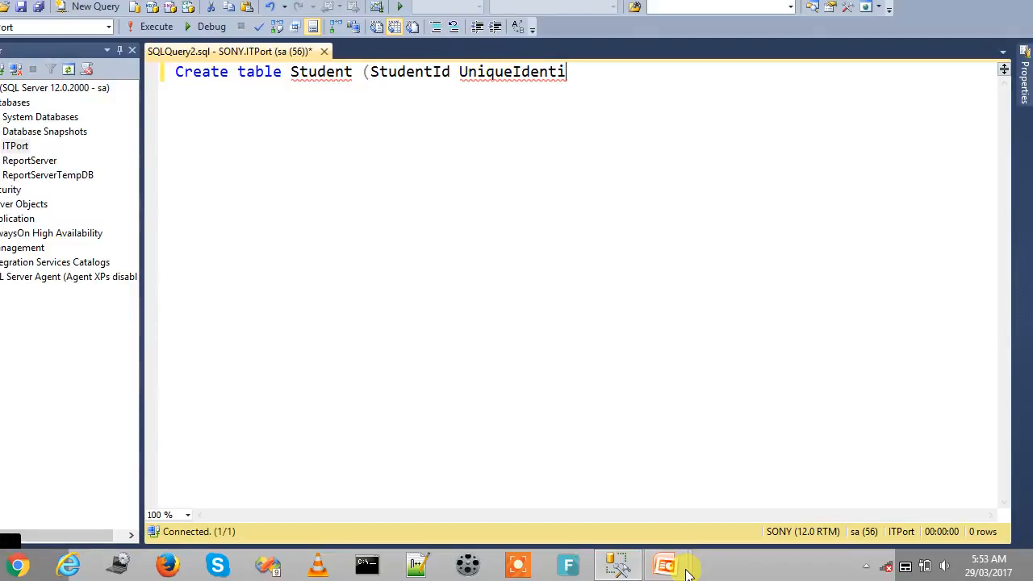
text(fier,)
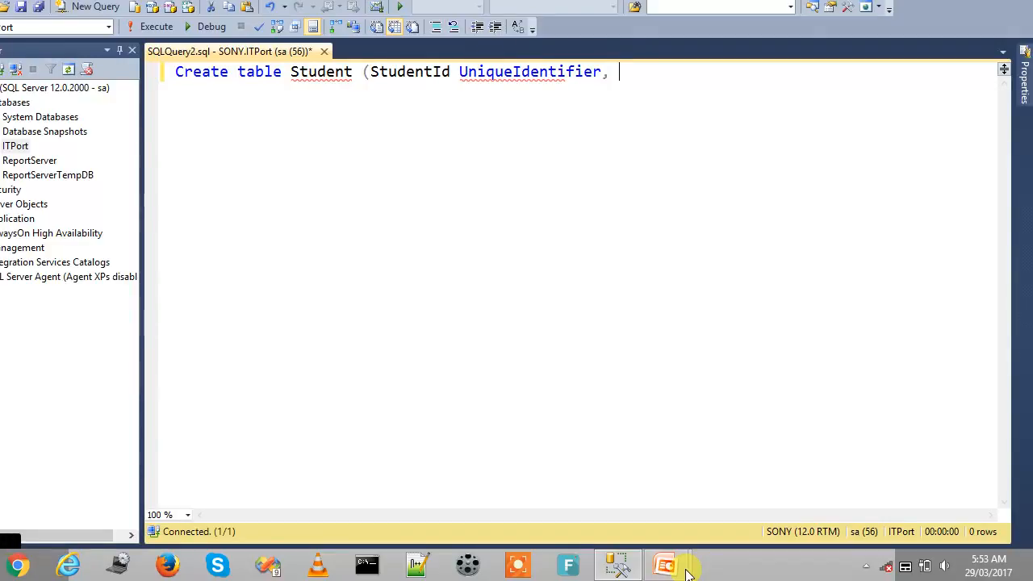
text(Student)
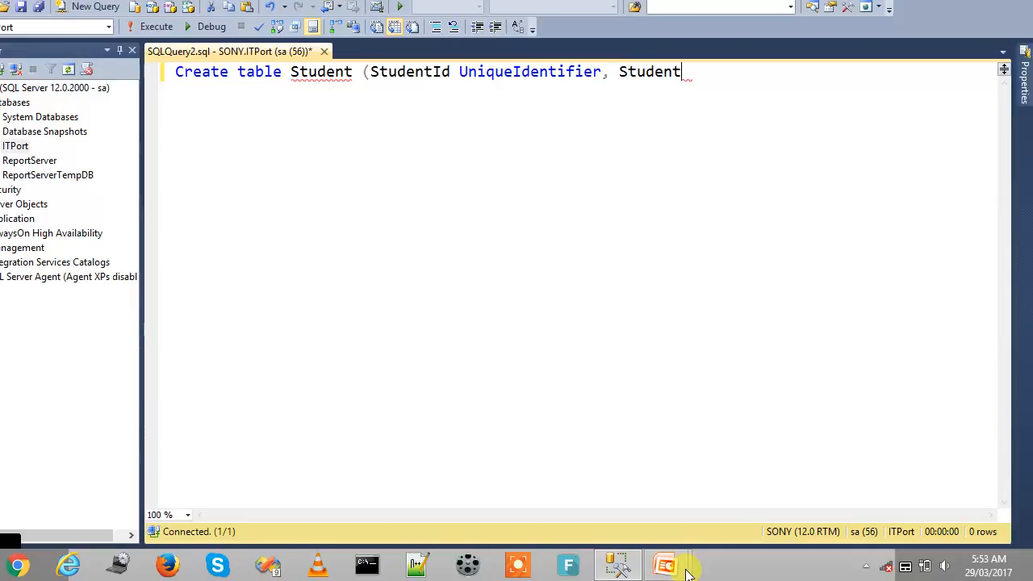
text(SeqID unique)
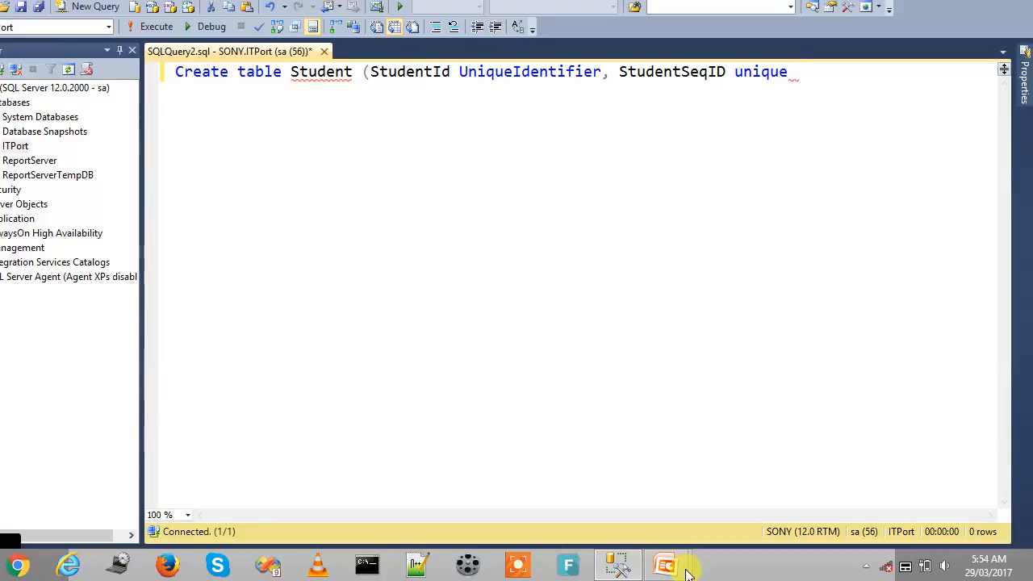
Step: Make StudentSeqID uniqueidentifier, add StudentName varchar(50), and execute the CREATE TABLE
text(Identife)
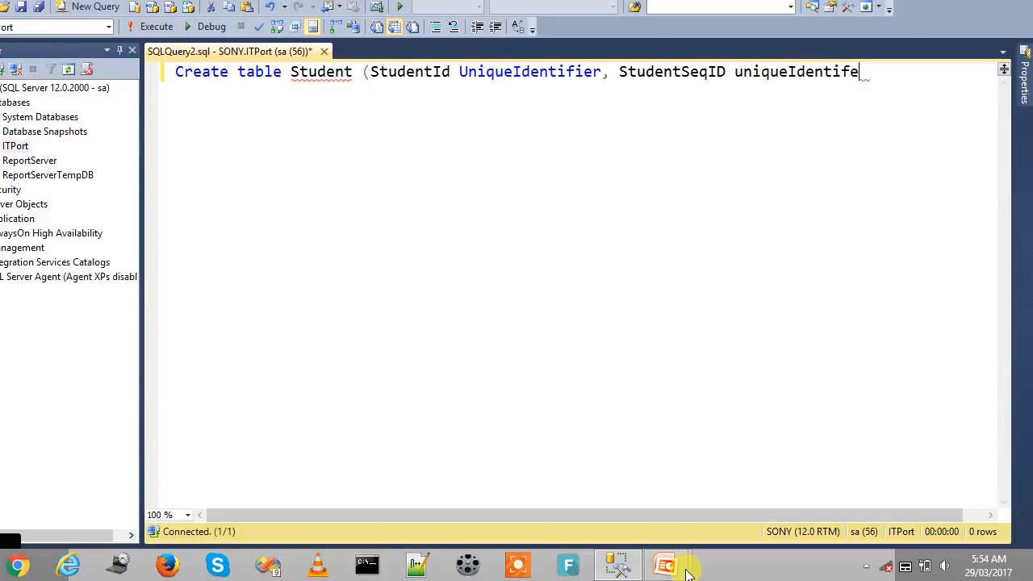
key(Backspace)
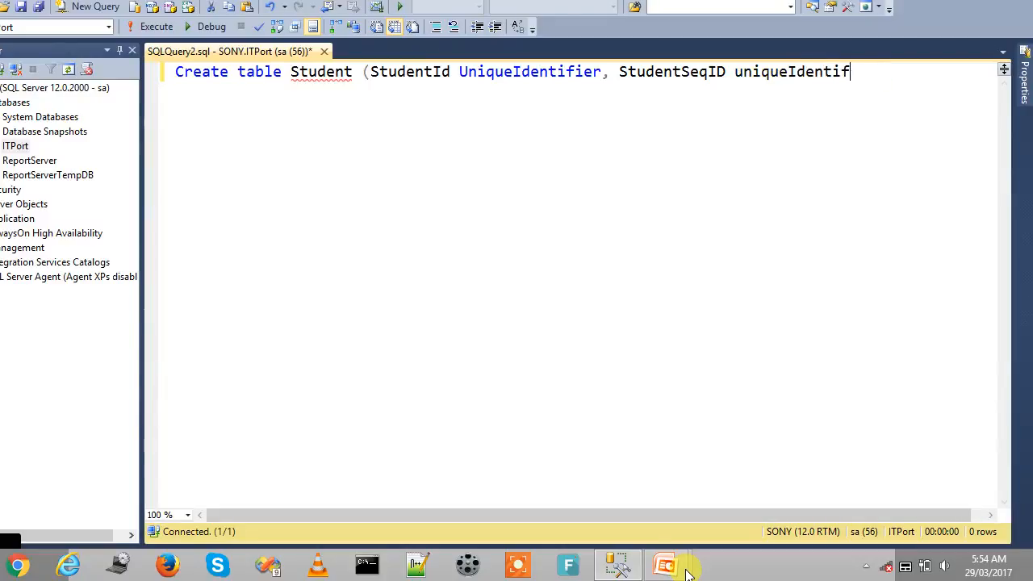
text(ier, Stude)
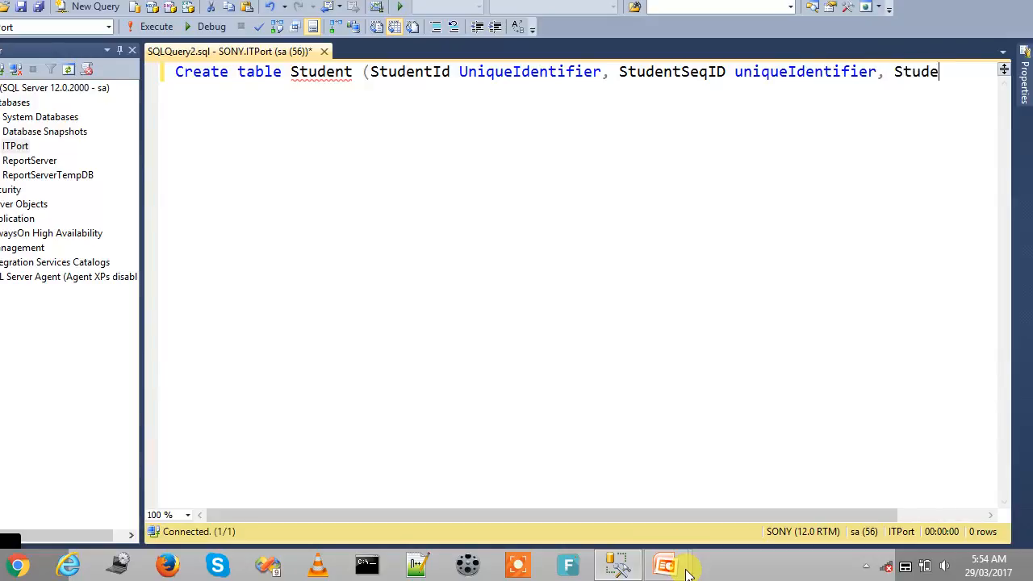
text(StudentName Varc)
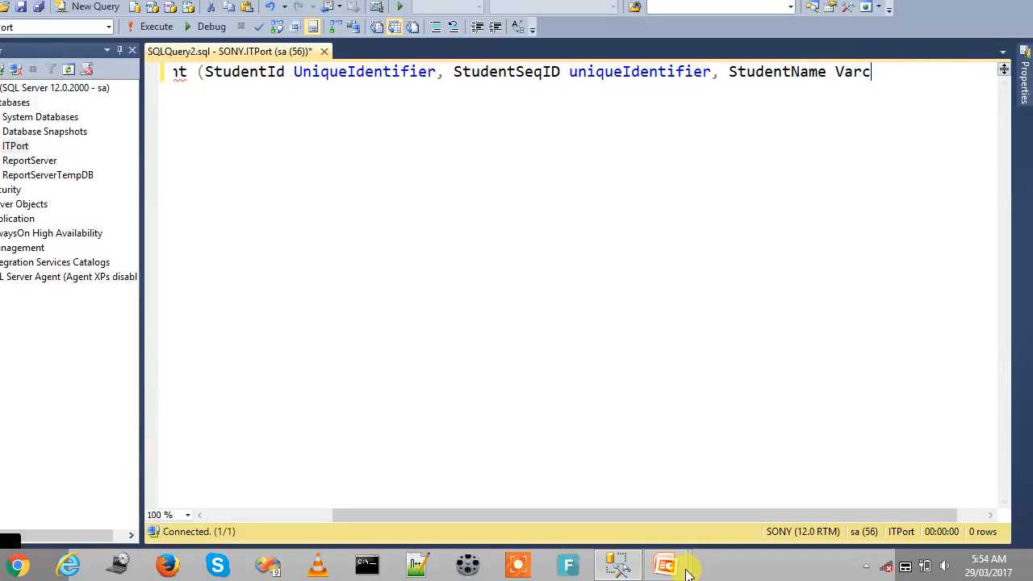
text(har (50)))
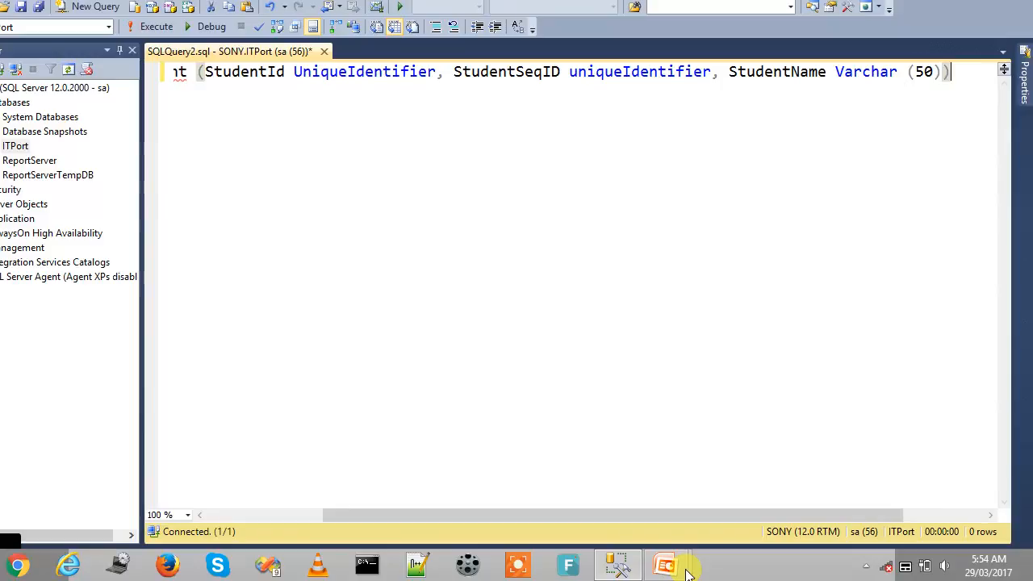
click(156, 26)
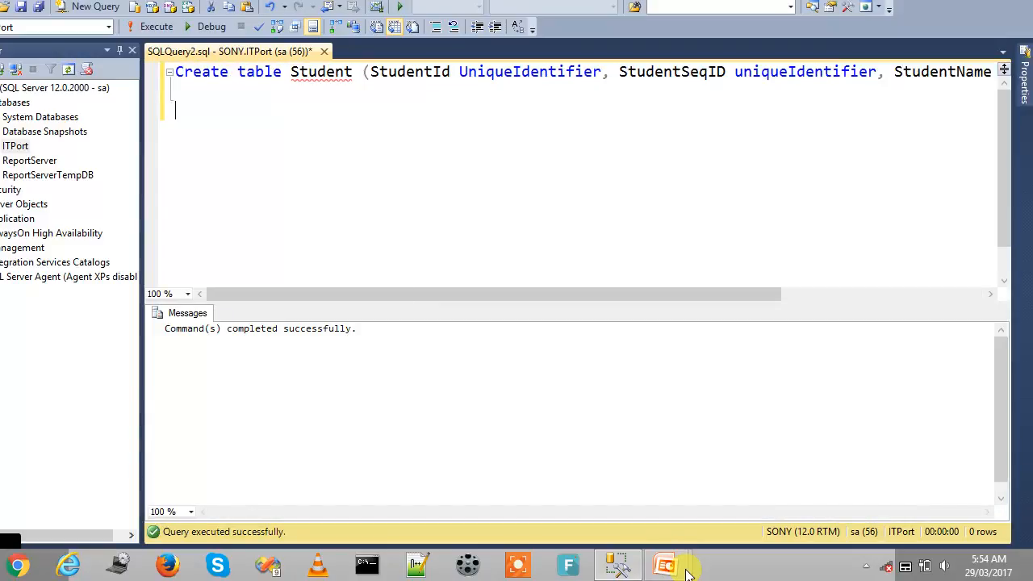
Step: Write INSERT INTO Student VALUES (NewID(), NEWSEQUENTIALID(), 'Arun')
text(Insert into Student)
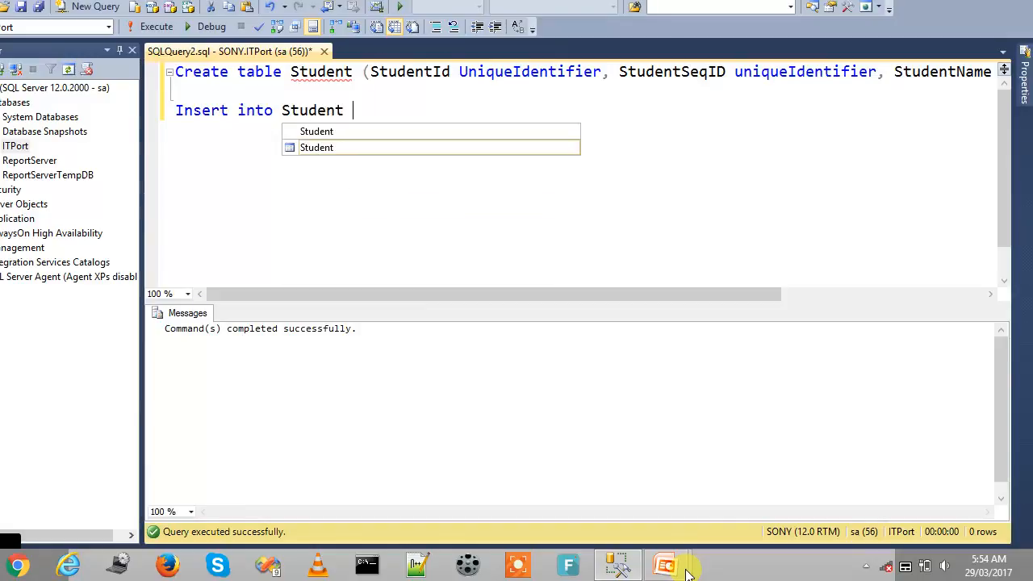
text(Values)
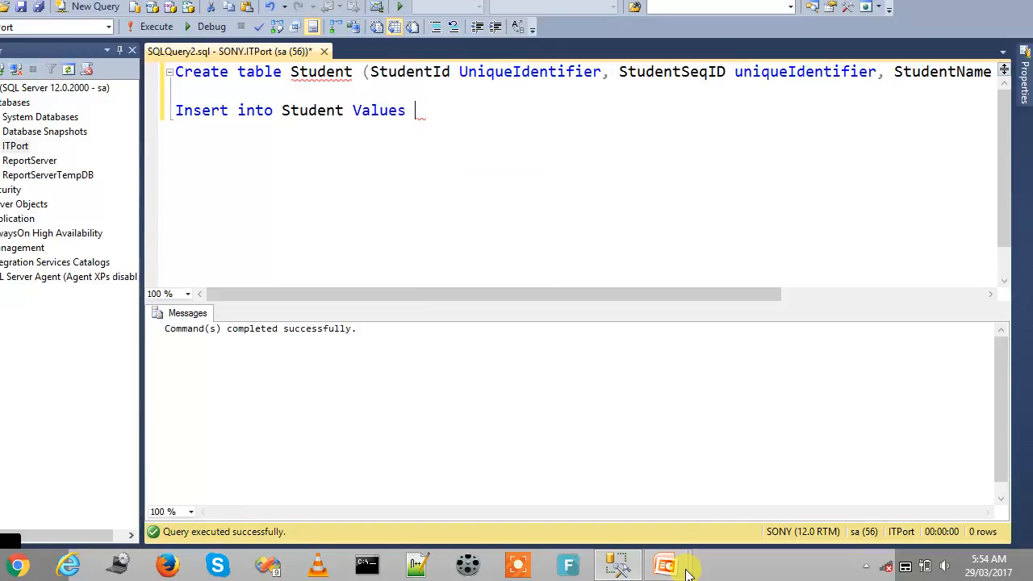
text(()
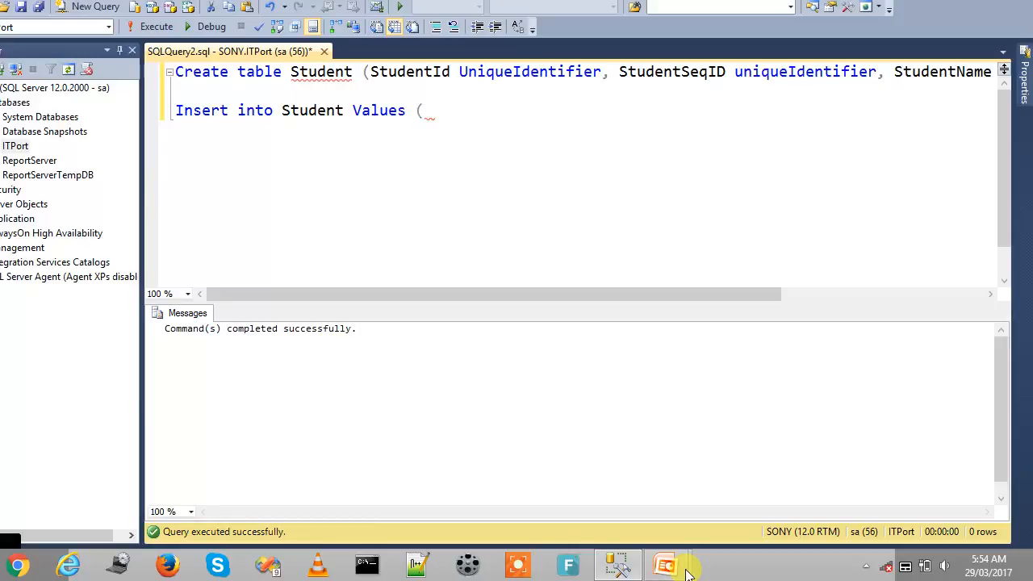
double_click(410, 71)
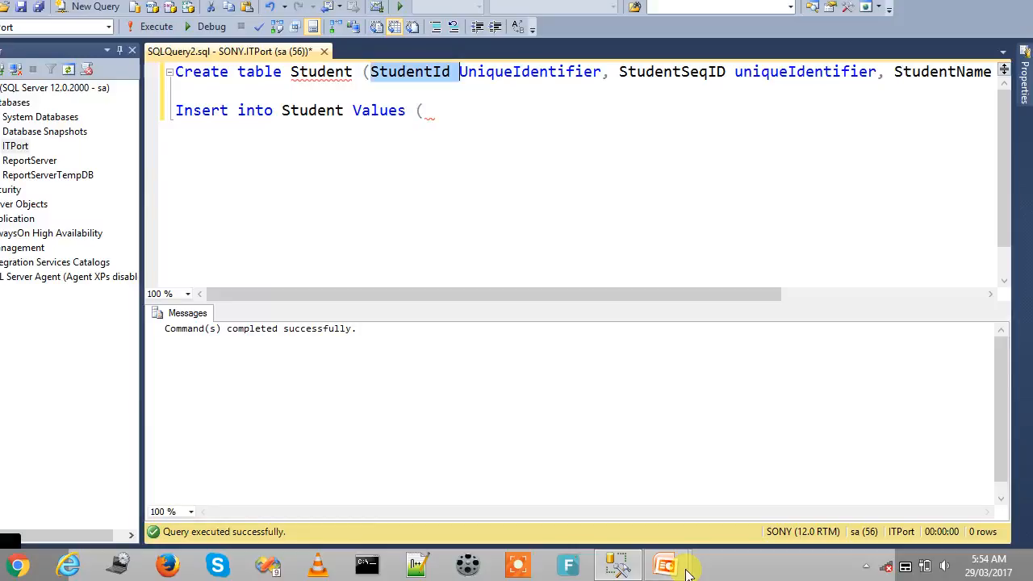
text(New)
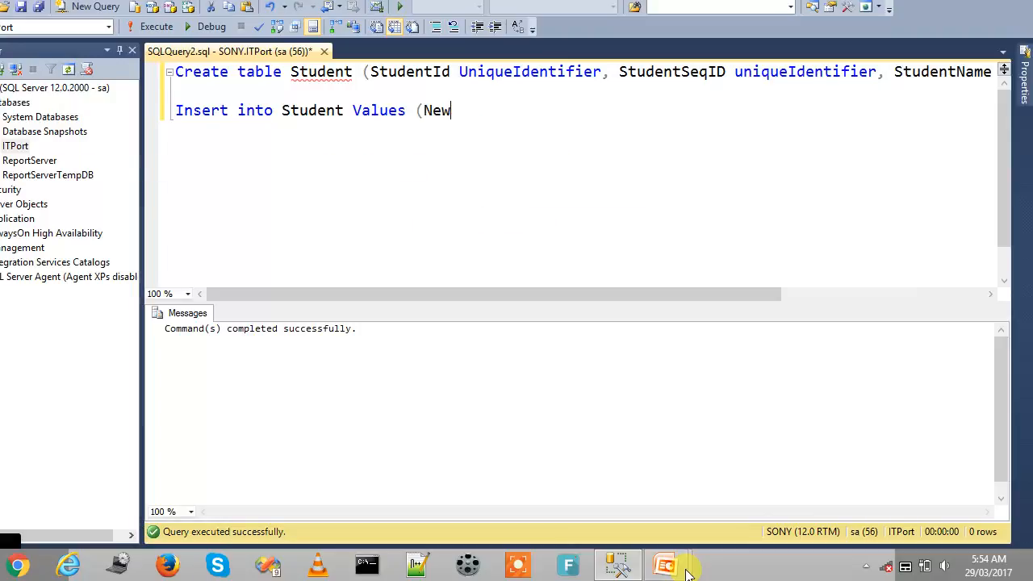
text(ID())
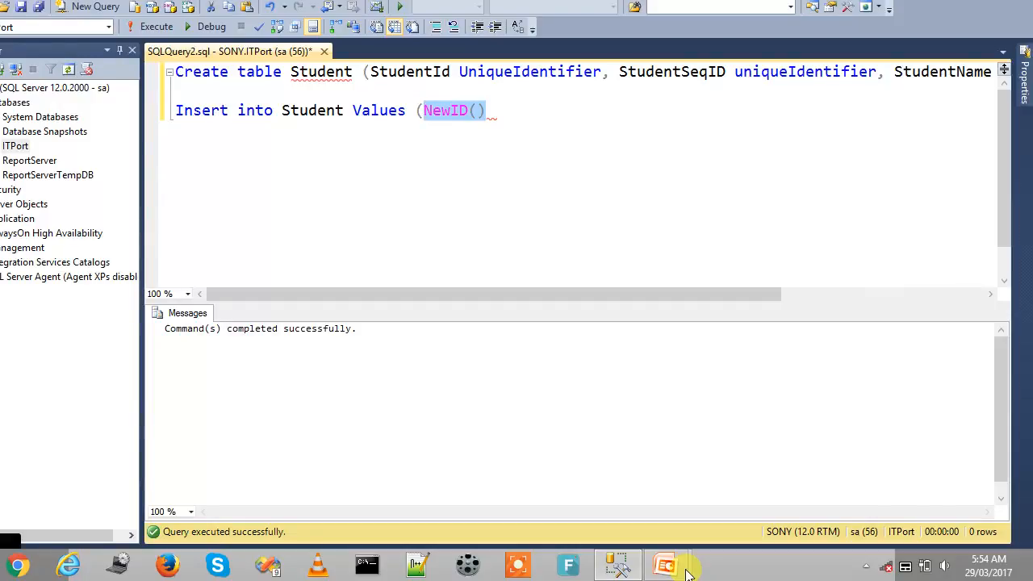
text(,)
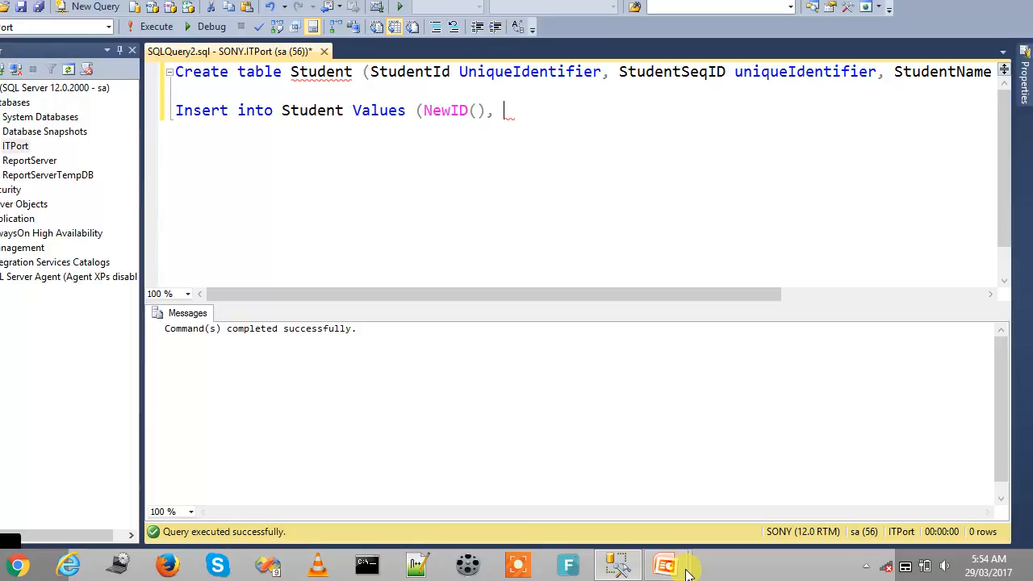
text(New)
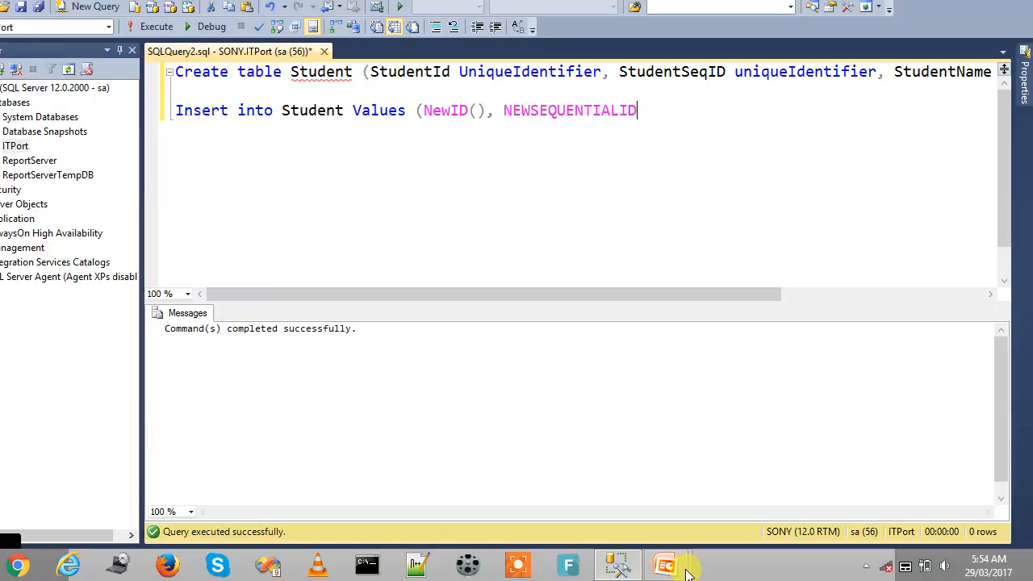
text((),)
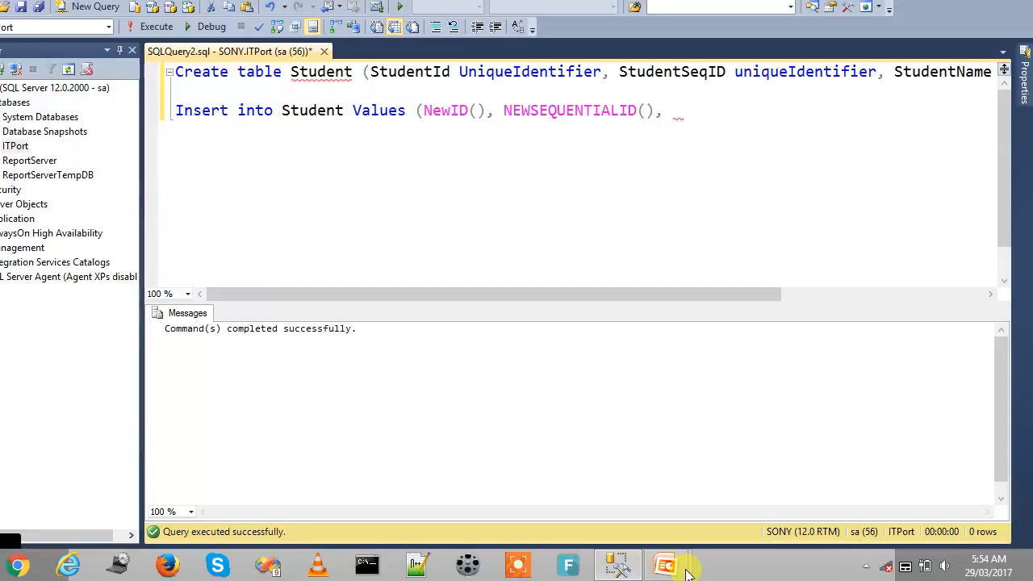
text('Arun'))
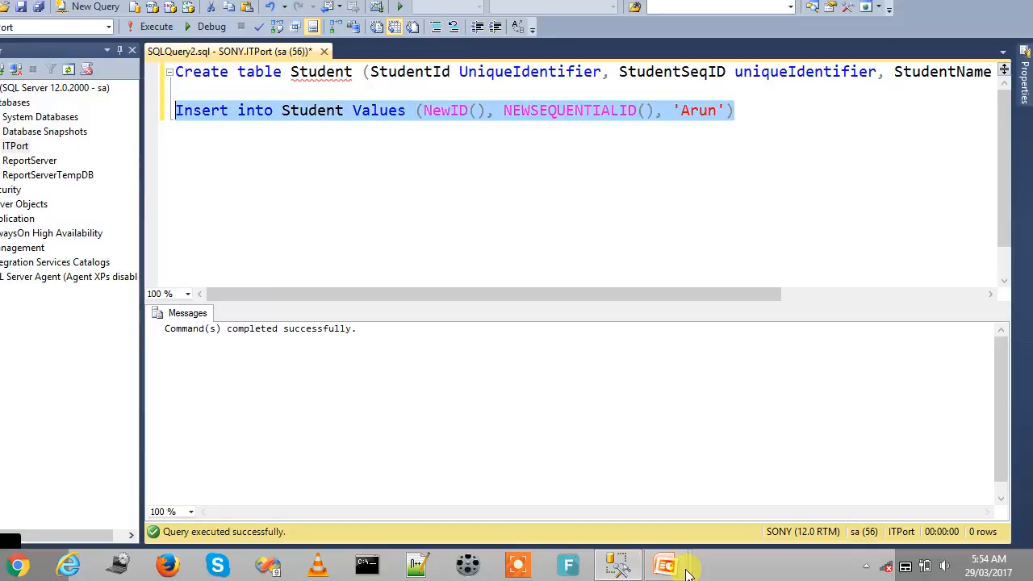
mouse_move(723, 555)
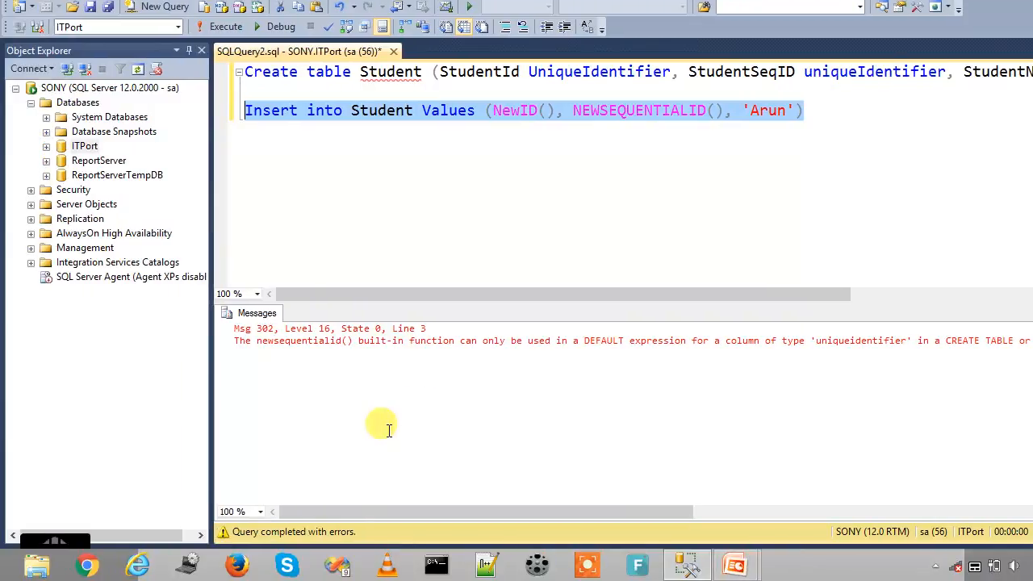
mouse_move(493, 340)
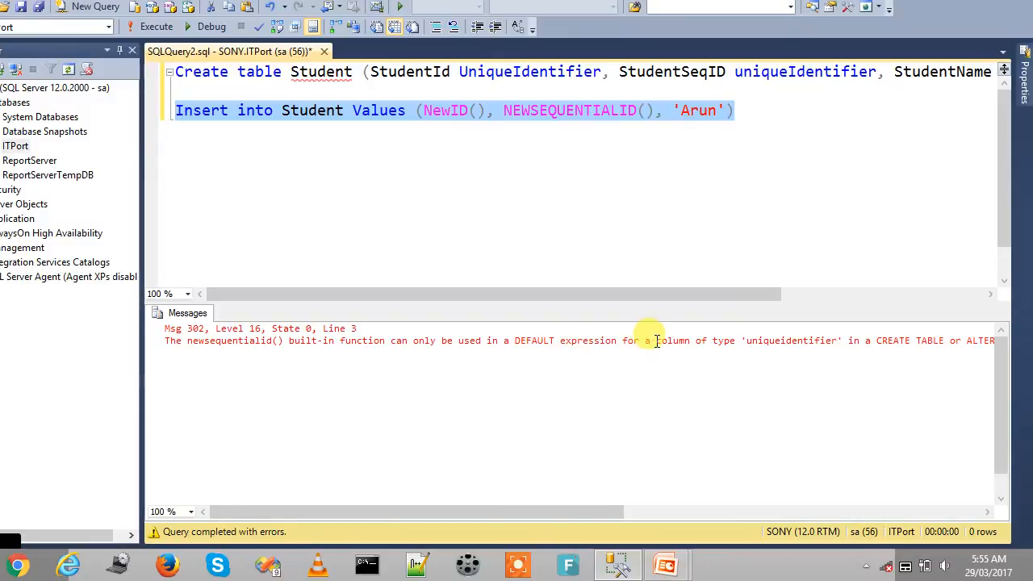
mouse_move(618, 488)
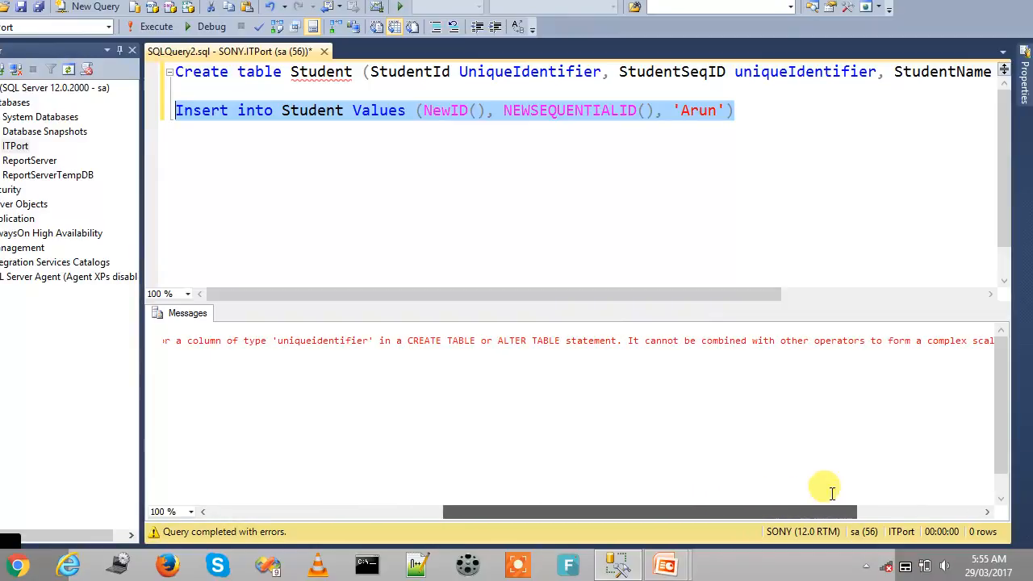
mouse_move(763, 511)
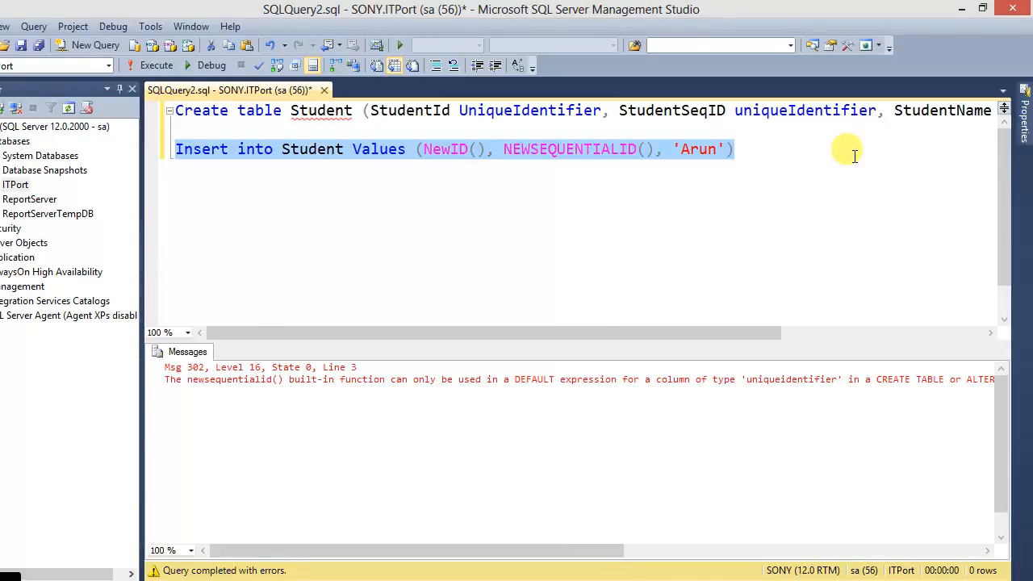
Step: Above the insert, type ALTER TABLE Student ADD CONSTRAINT Dft_SeqID DEFAULT NewSequentialID() FOR StudentSeqID
click(477, 148)
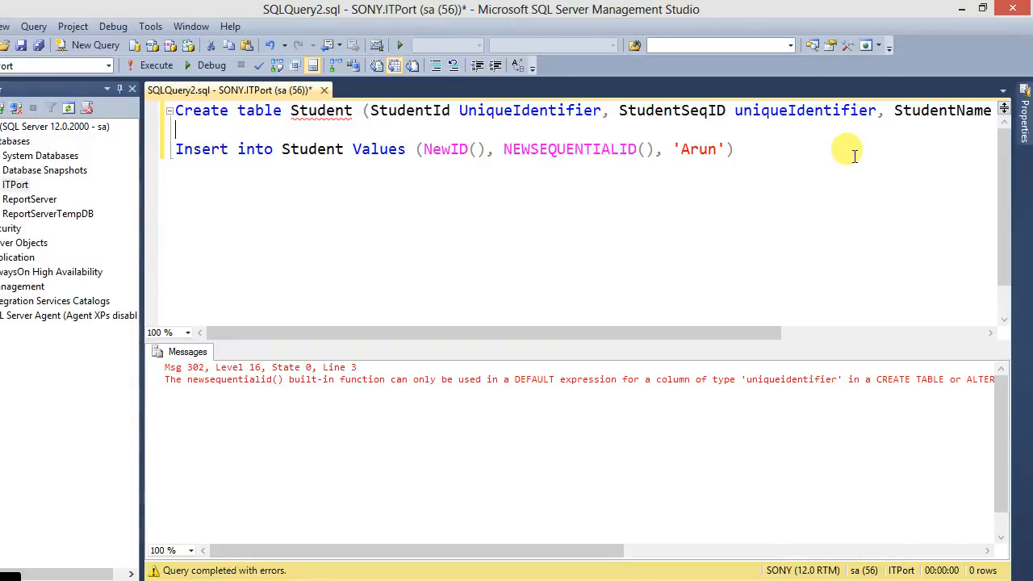
text(Alter)
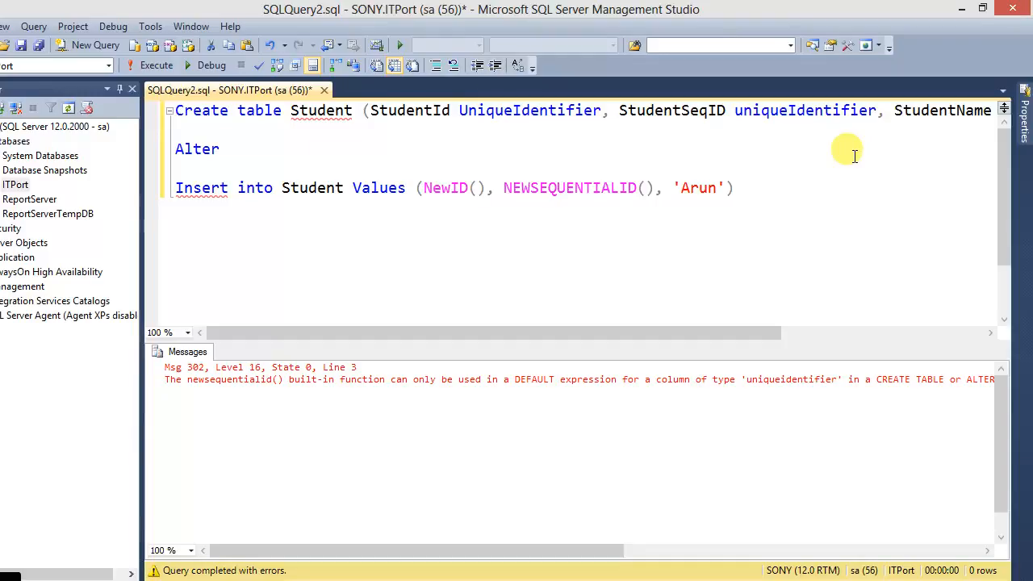
text(Table Student Add c)
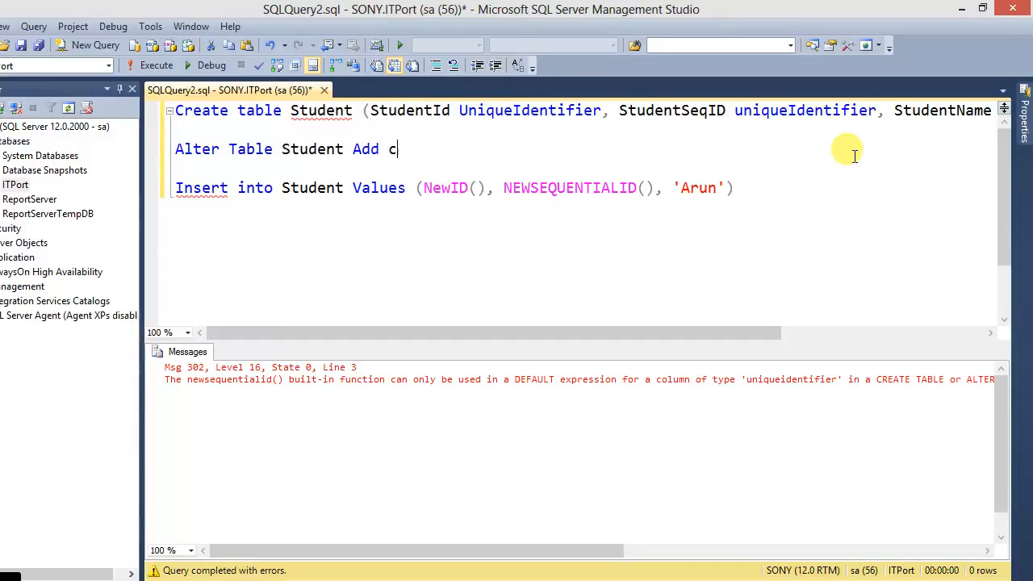
text(onstraint)
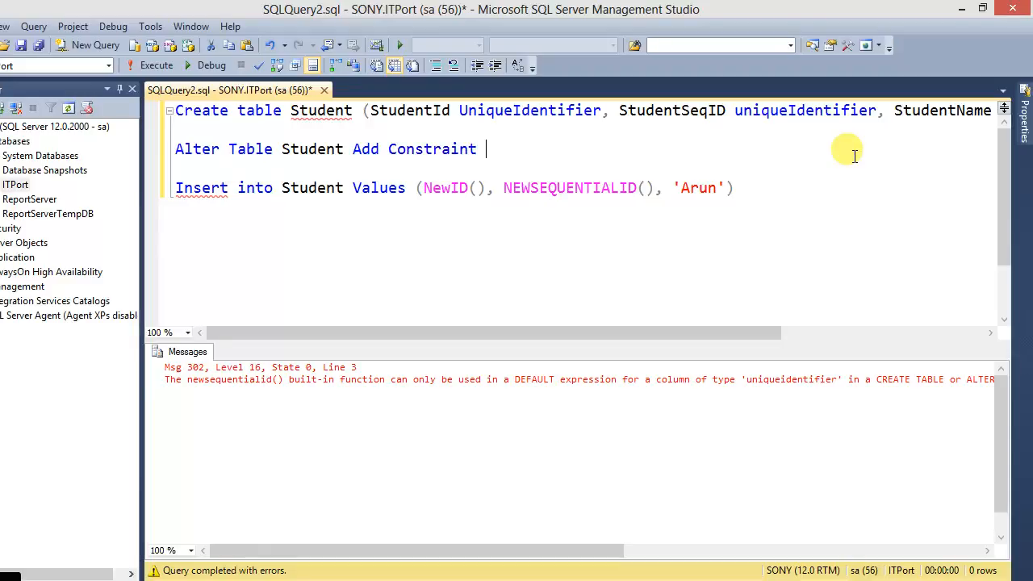
text(Dft_Seq)
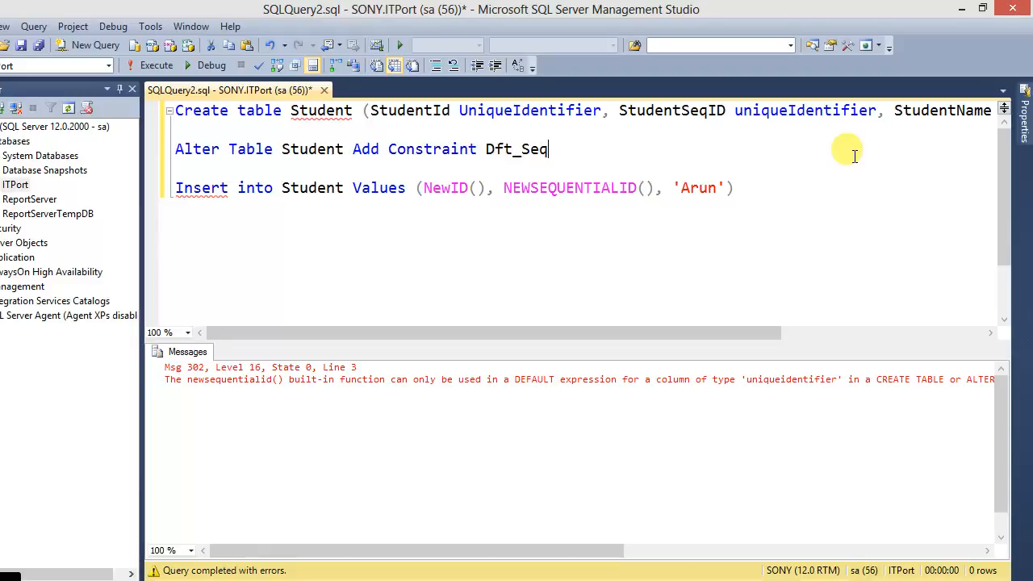
text(ID)
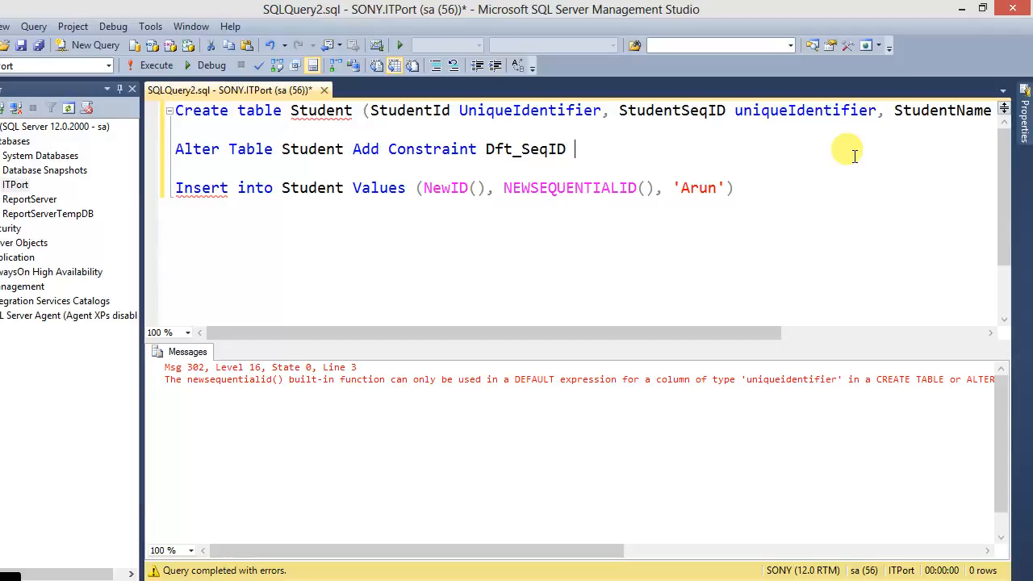
text(Default)
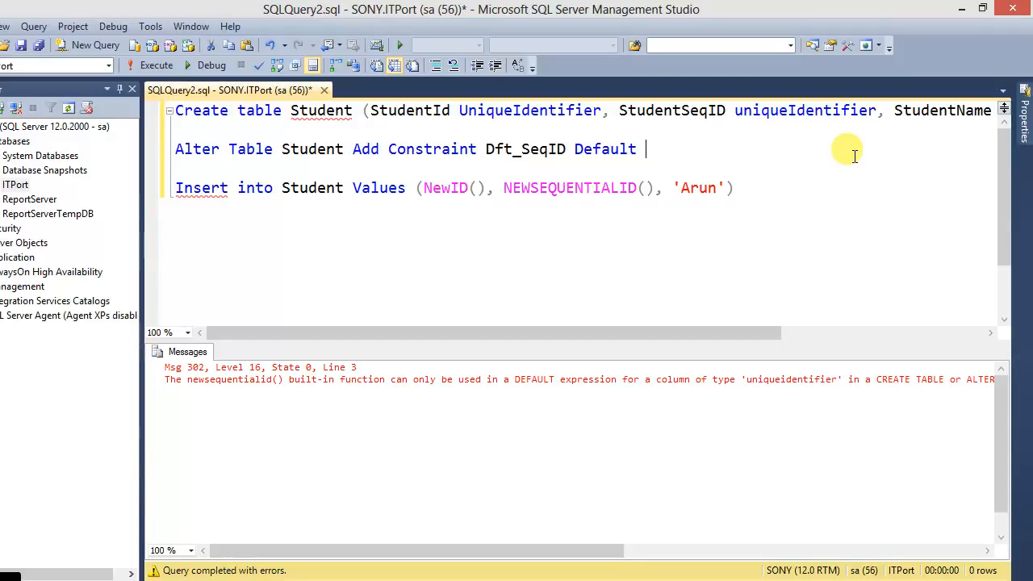
text(NewSeq)
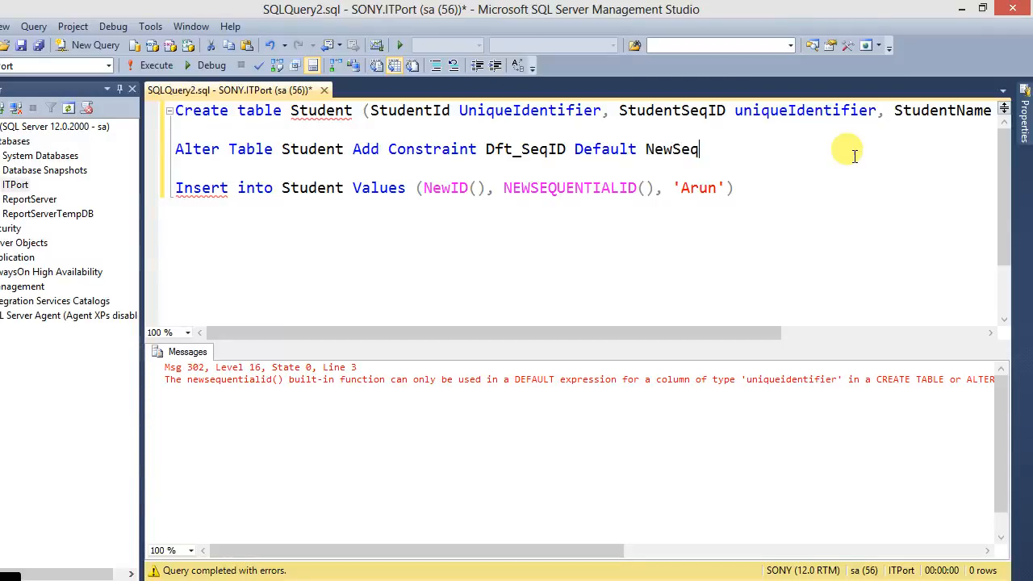
text(uentai)
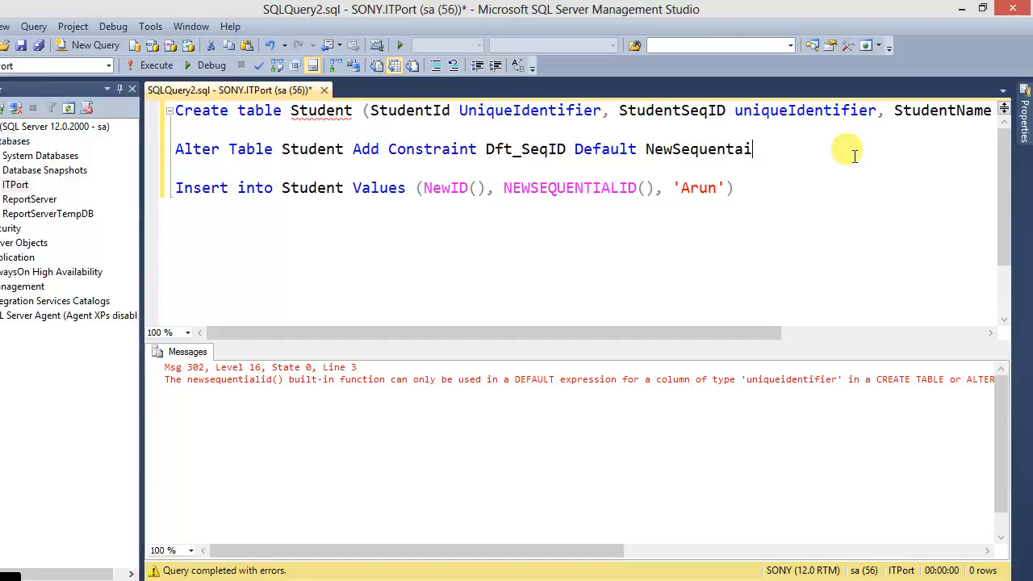
text(lID()
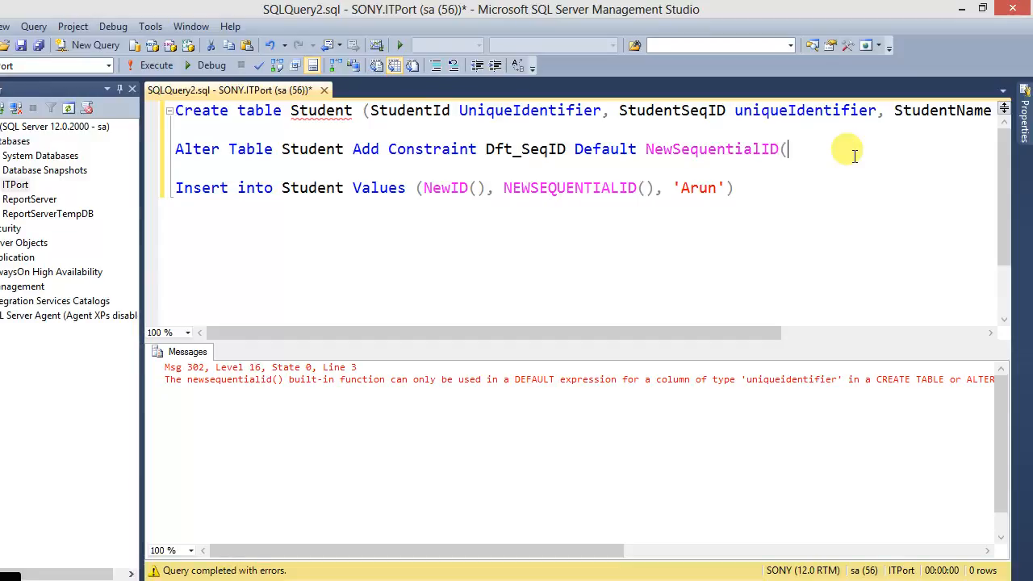
text() for S)
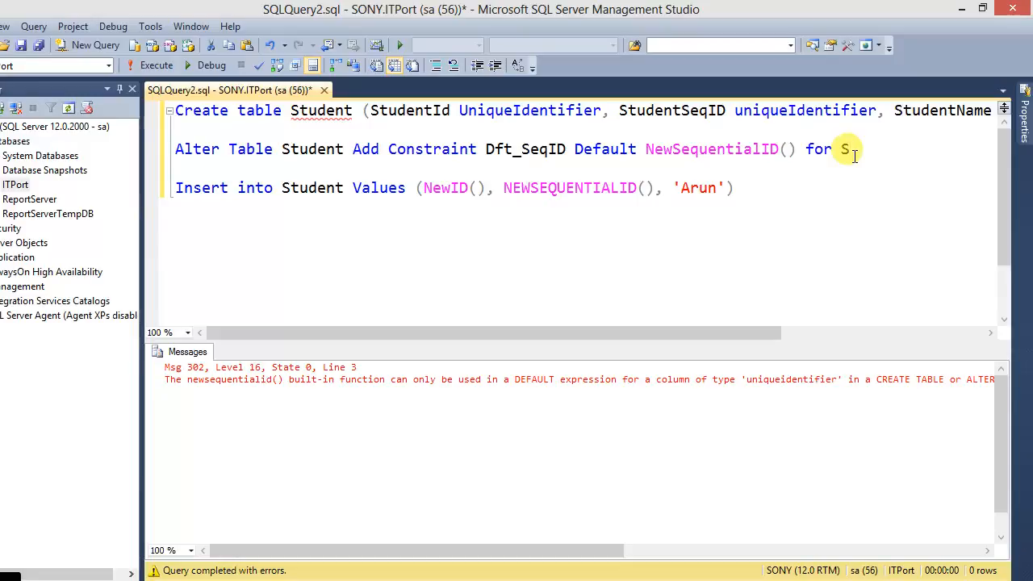
text(tudentSeqID)
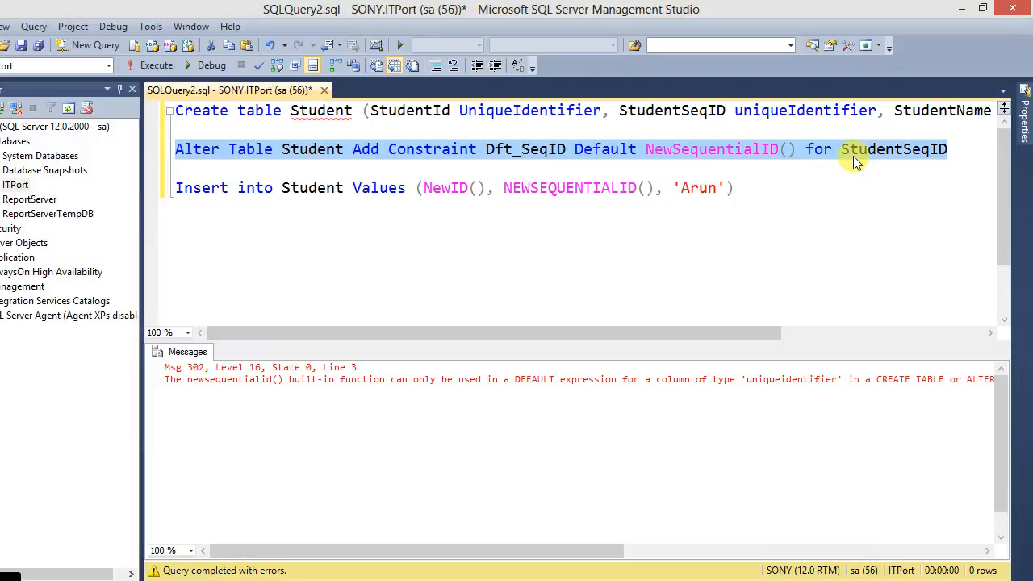
Step: Run the Dft_SeqID constraint, then rewrite the insert with a StudentName column list for Babu
click(151, 65)
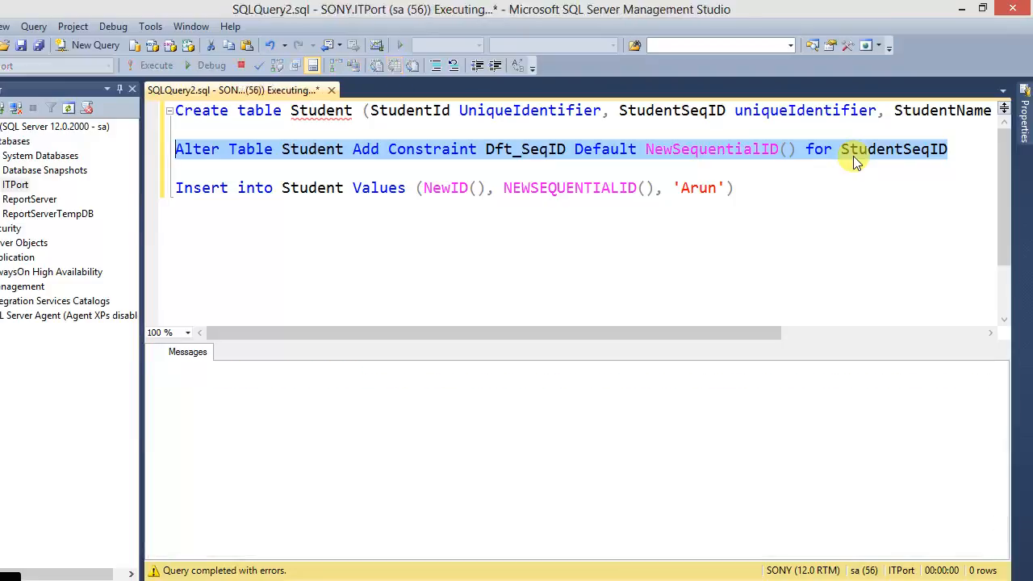
click(155, 64)
text( ()
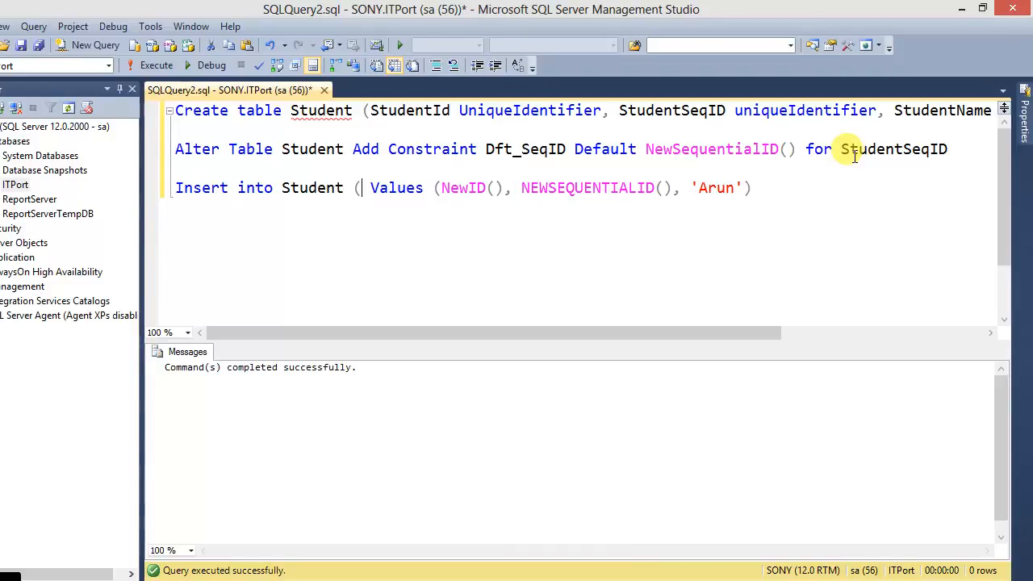
text(StudentID,)
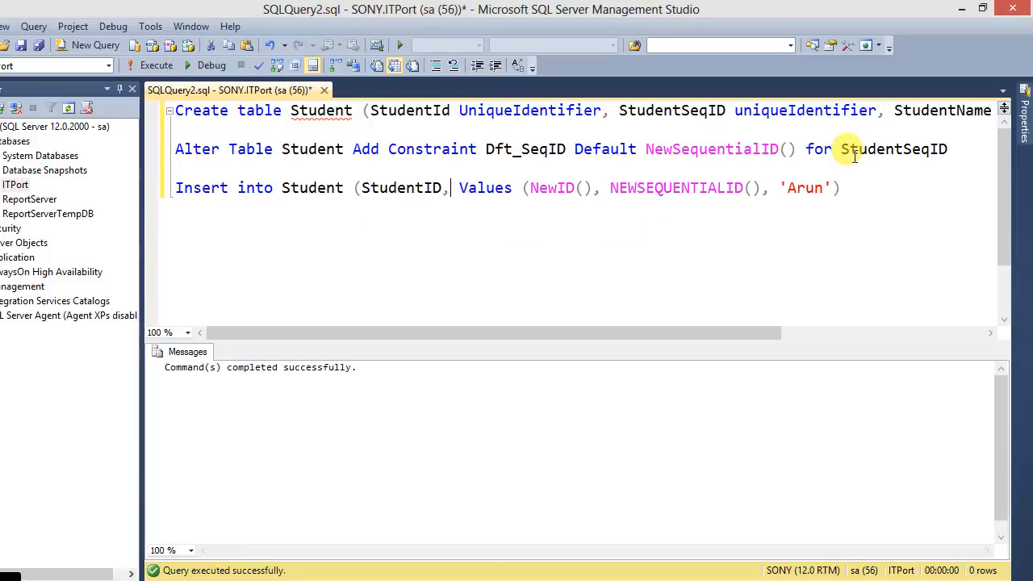
text(StudentName))
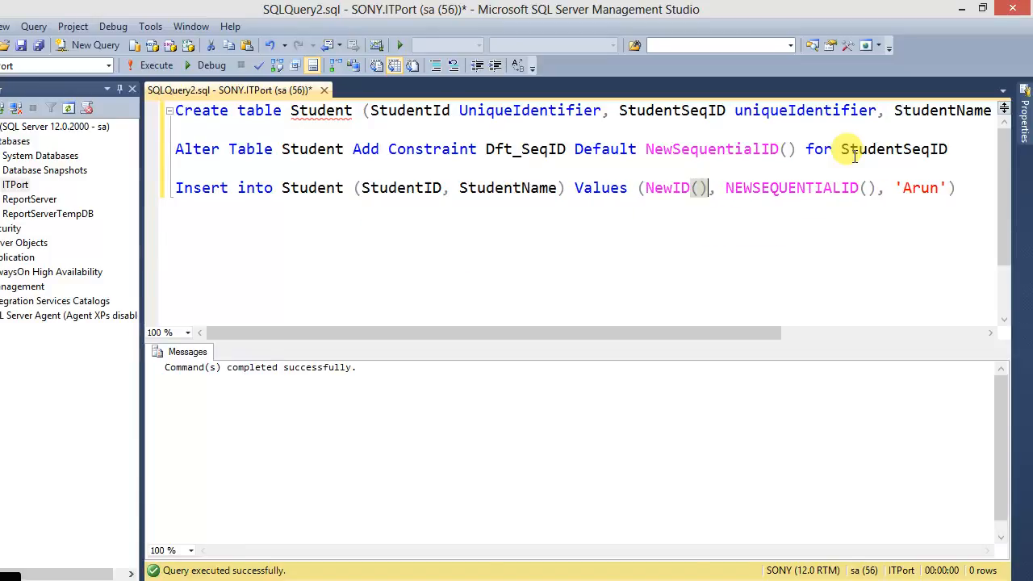
key(Delete)
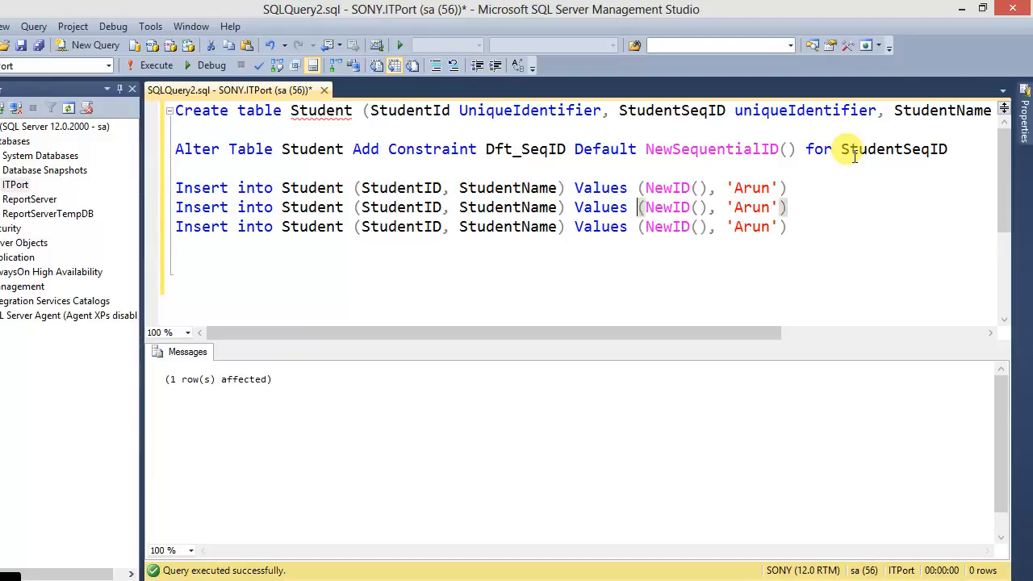
text(Bab)
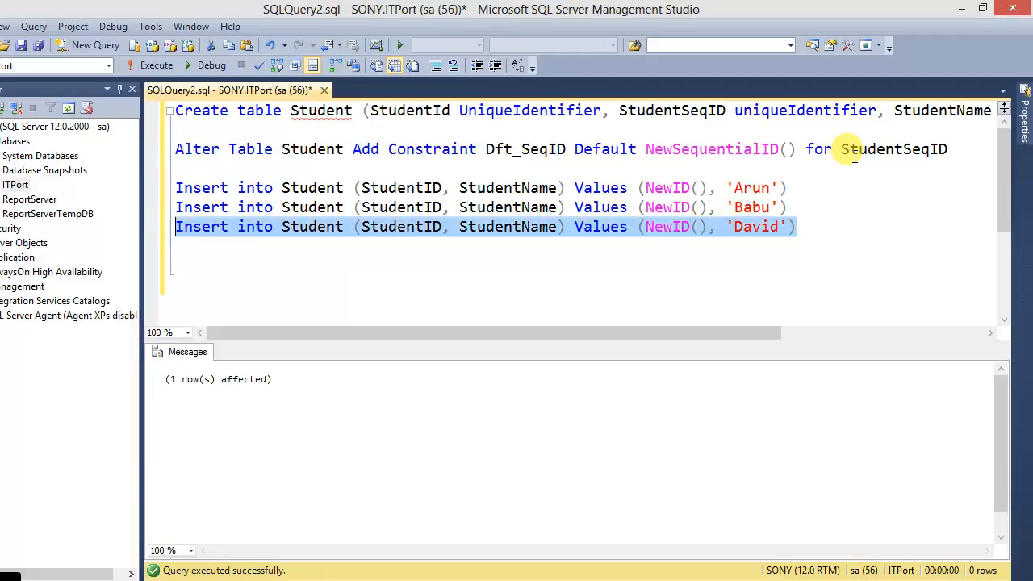
Step: Run SELECT * FROM Student and inspect the generated StudentId values in the results grid
click(155, 65)
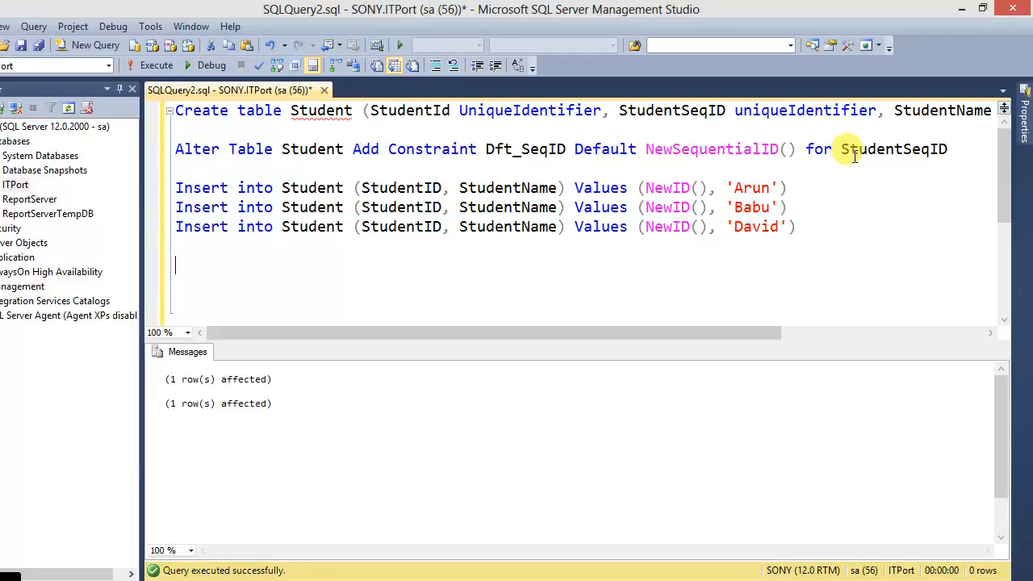
text(Select * Frm)
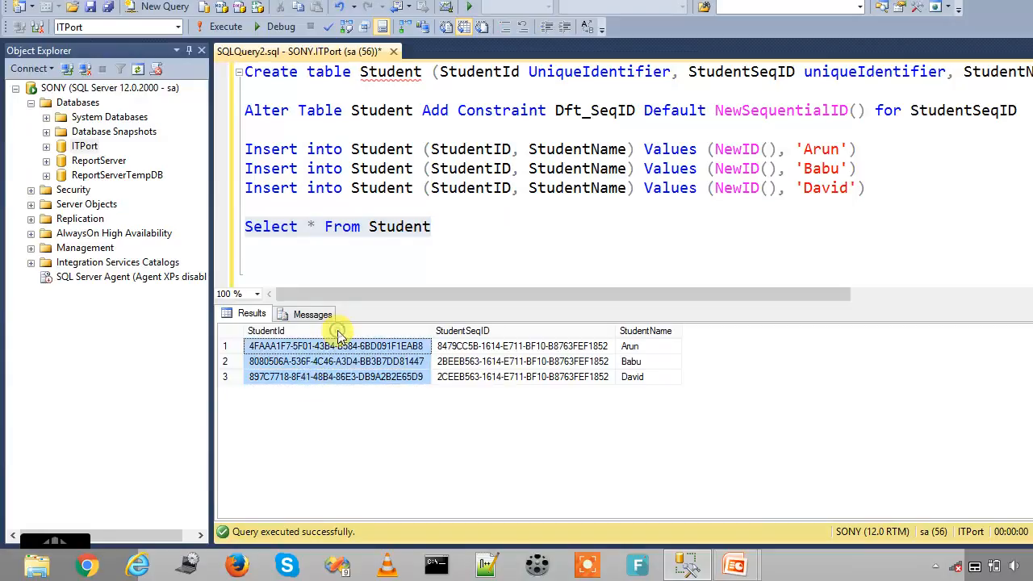
click(331, 361)
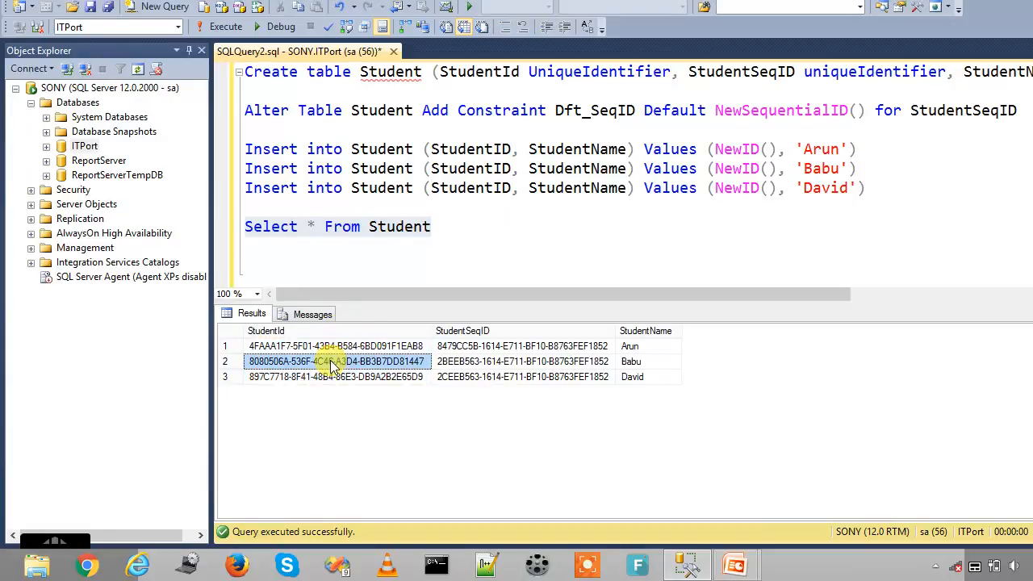
click(335, 346)
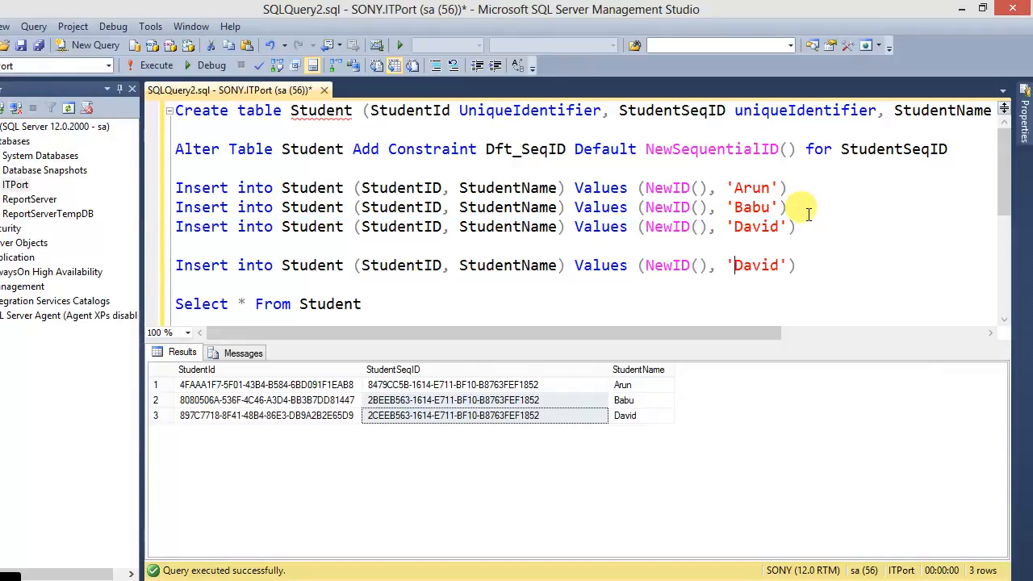
Step: Change the copied inserts to 'Ajay', 'Vijay' and 'Peter' and execute all three
double_click(755, 265)
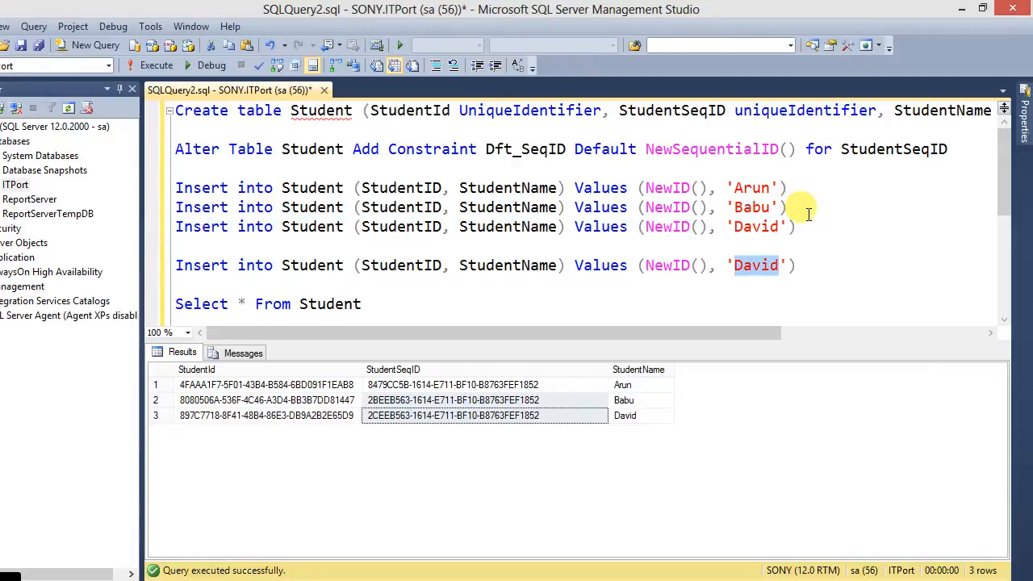
text(Ajay)
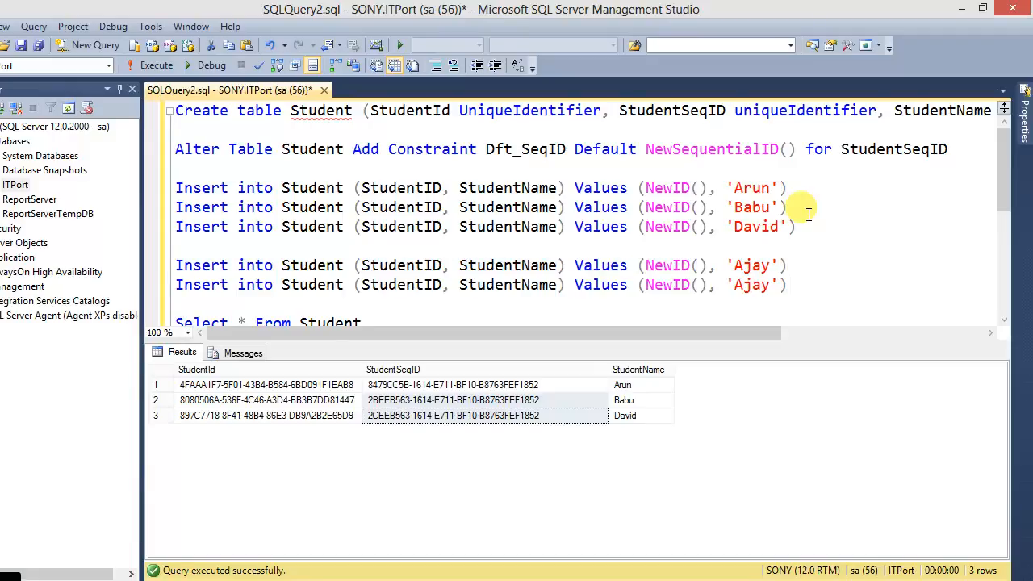
text(Vija)
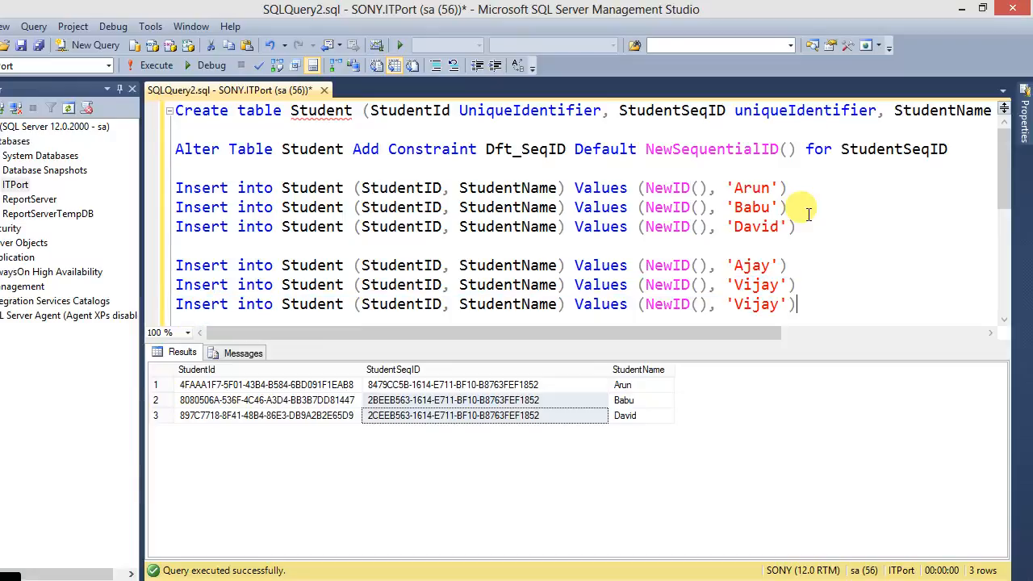
text(Peter)
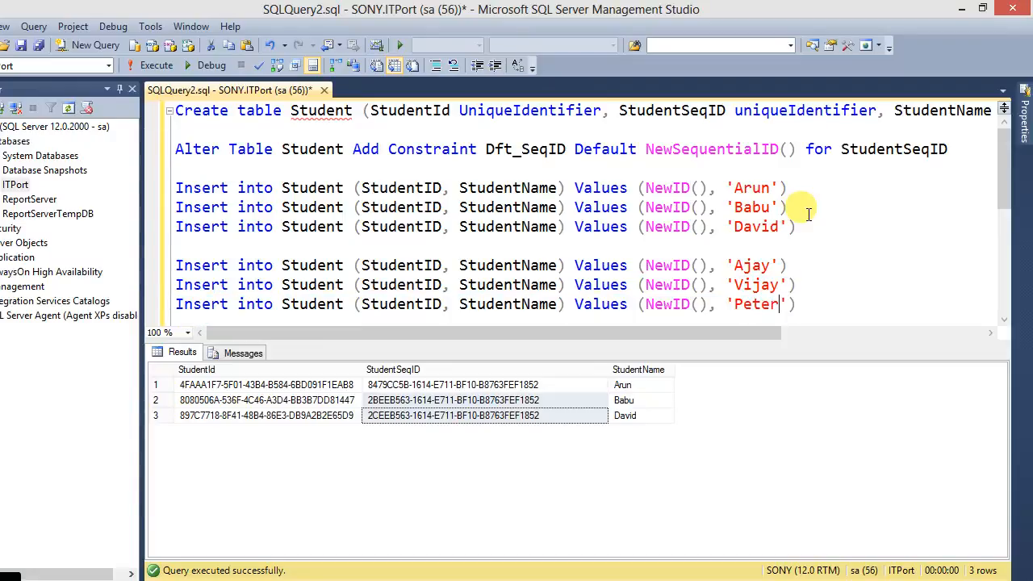
drag(176, 265, 795, 304)
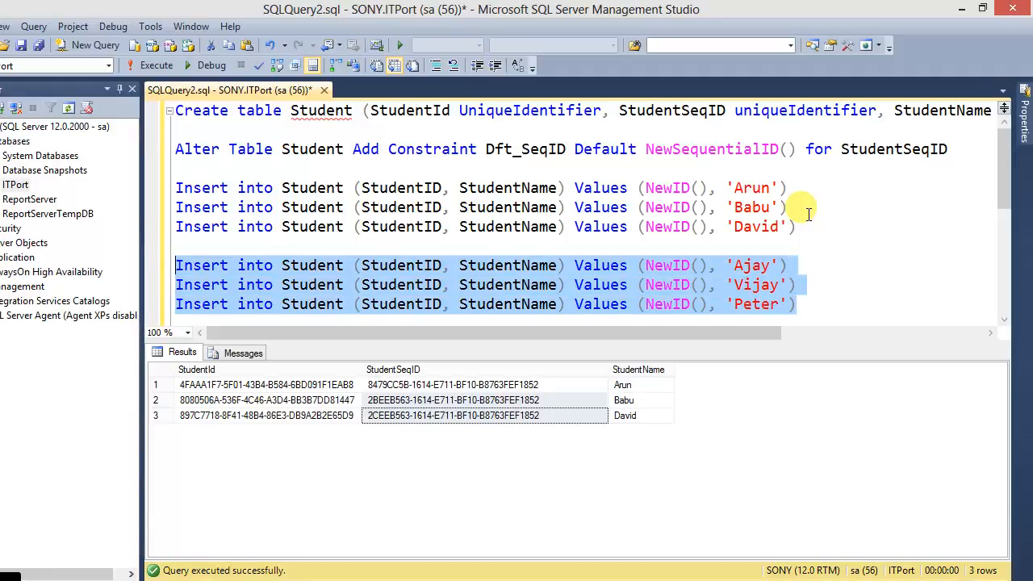
click(156, 65)
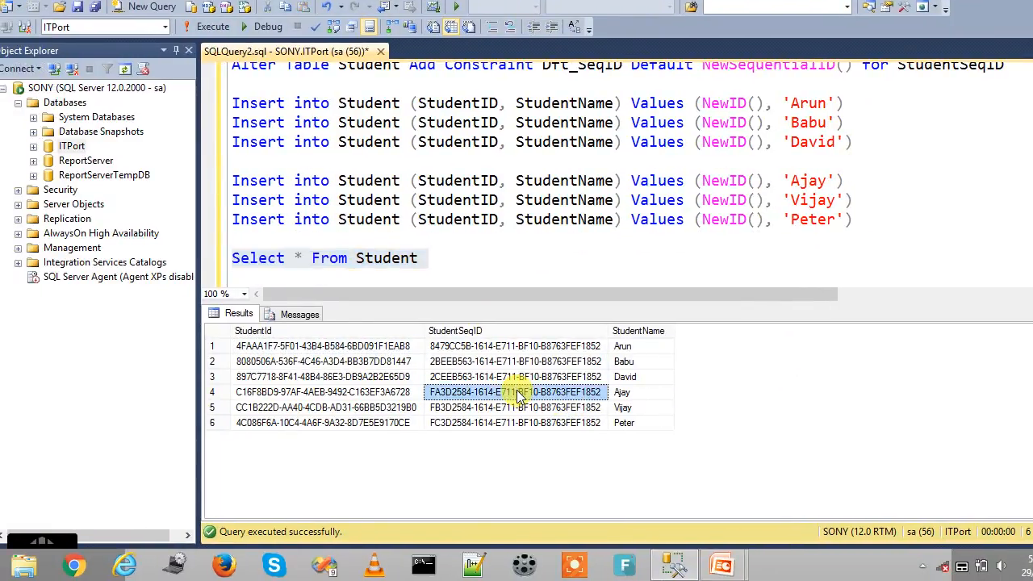
mouse_move(514, 407)
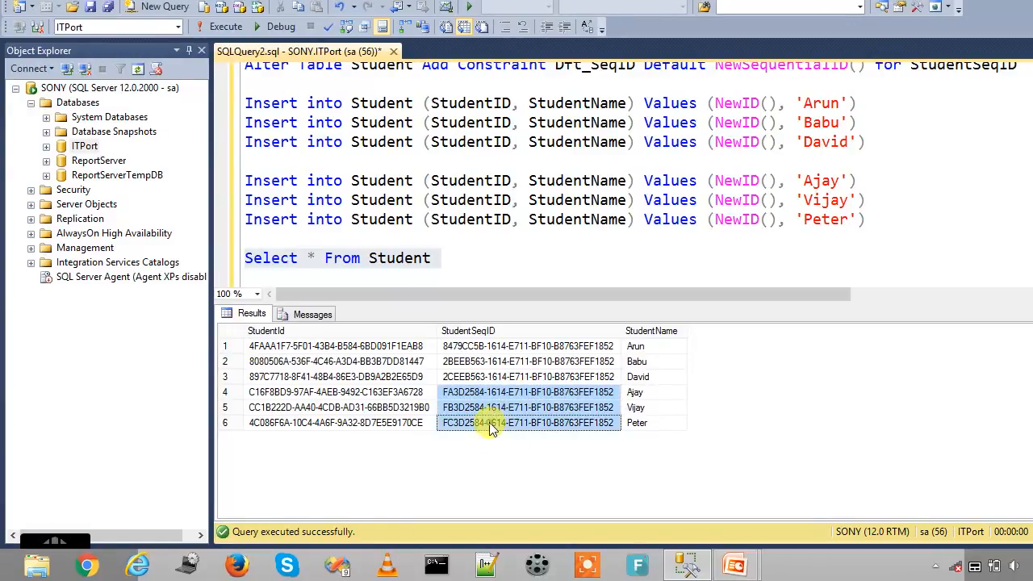
mouse_move(278, 399)
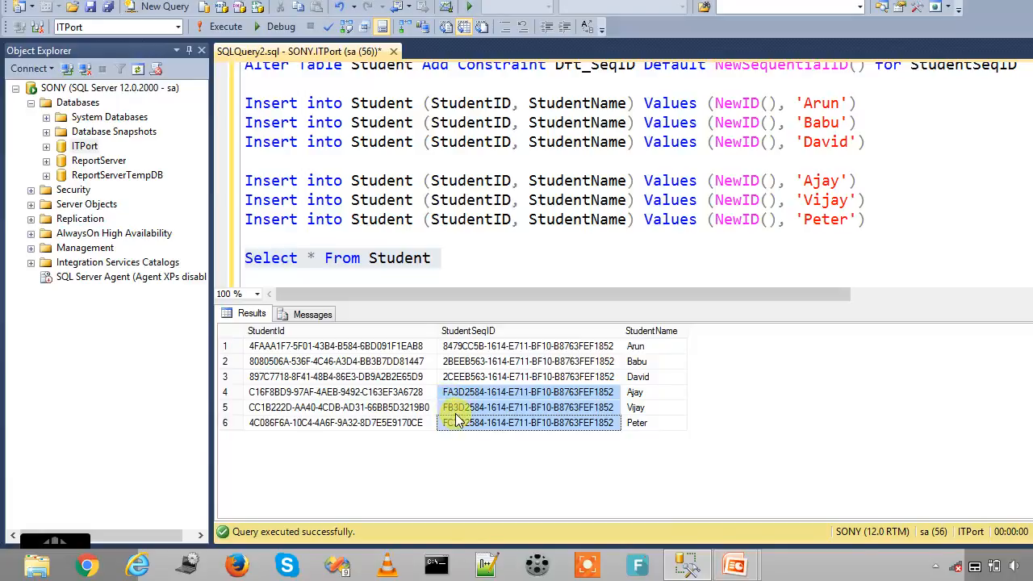
Step: Compare the StudentSeqID values of Ajay, Vijay and Peter in the results grid
click(529, 407)
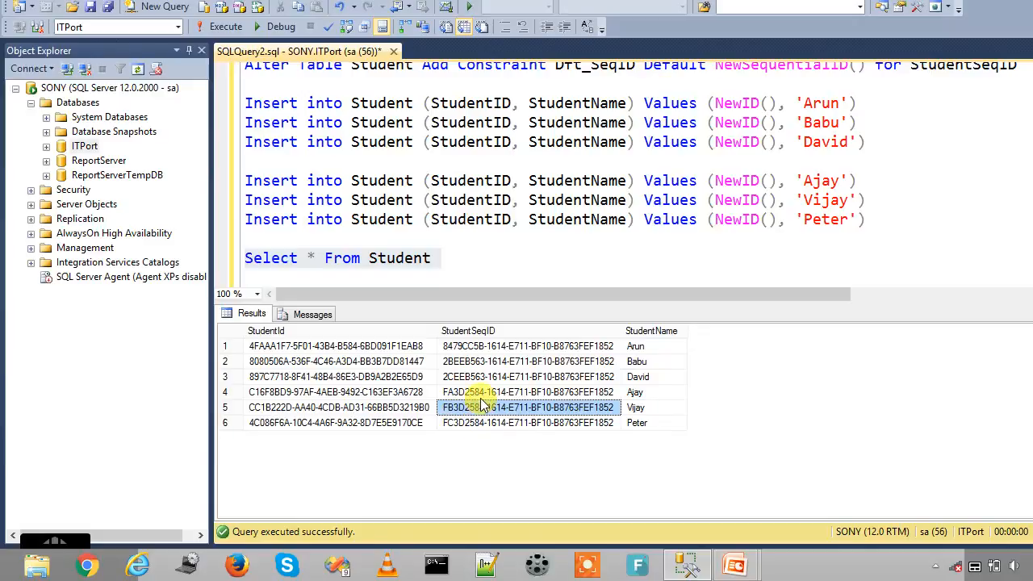
click(529, 361)
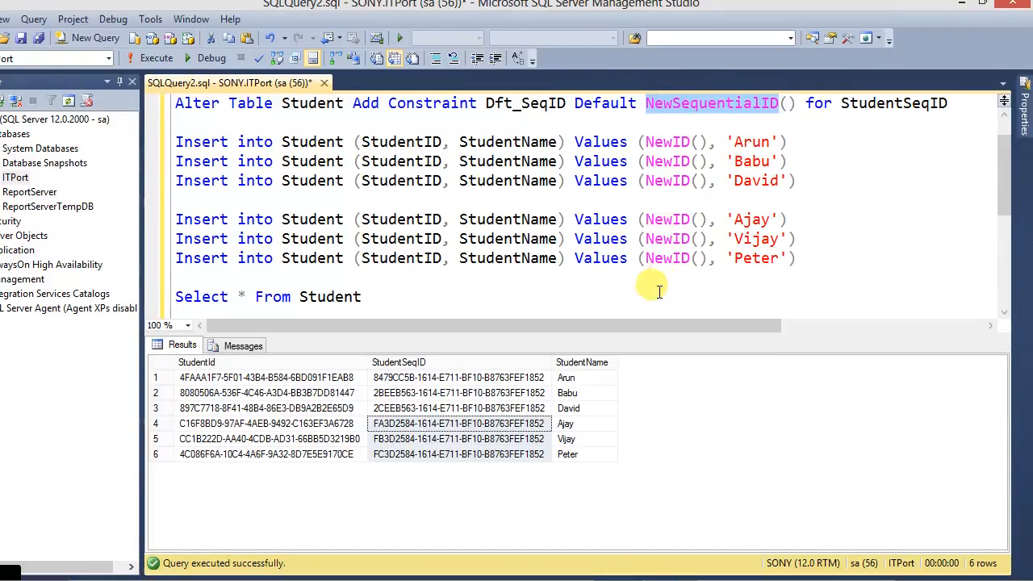
Step: Add a WHERE filter comparing StudentSeqID to a GUID cast as uniqueidentifier, then run it
text(where)
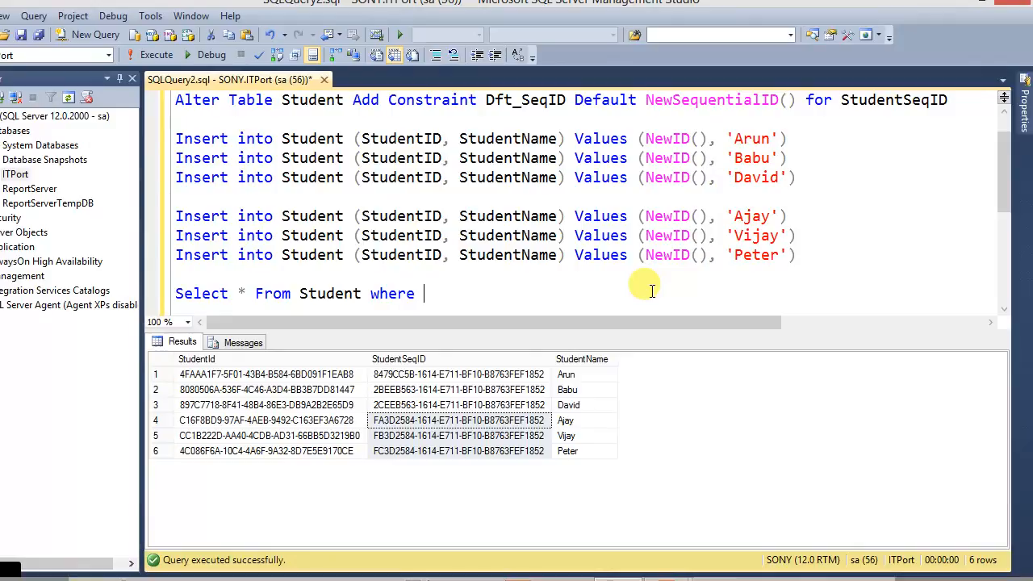
text(StudentID =)
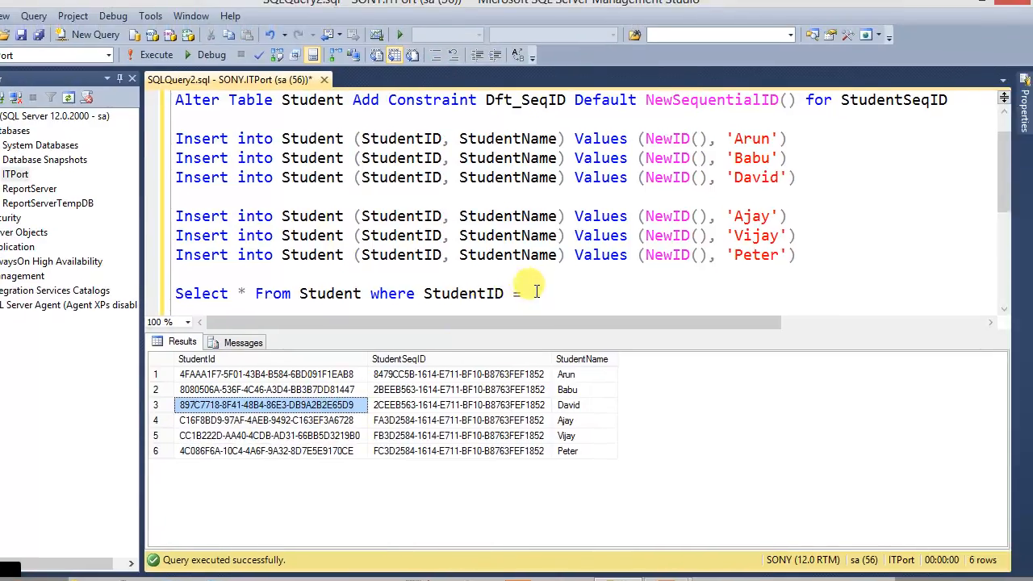
text('897C7718-8F41-48B4-86E3-DB9A2B2E65D9')
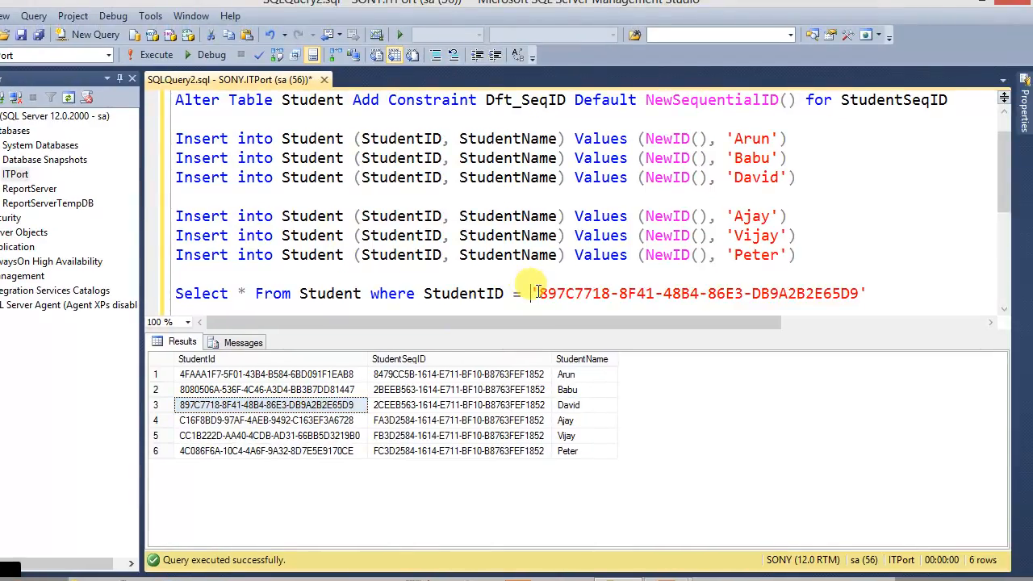
text(cast()
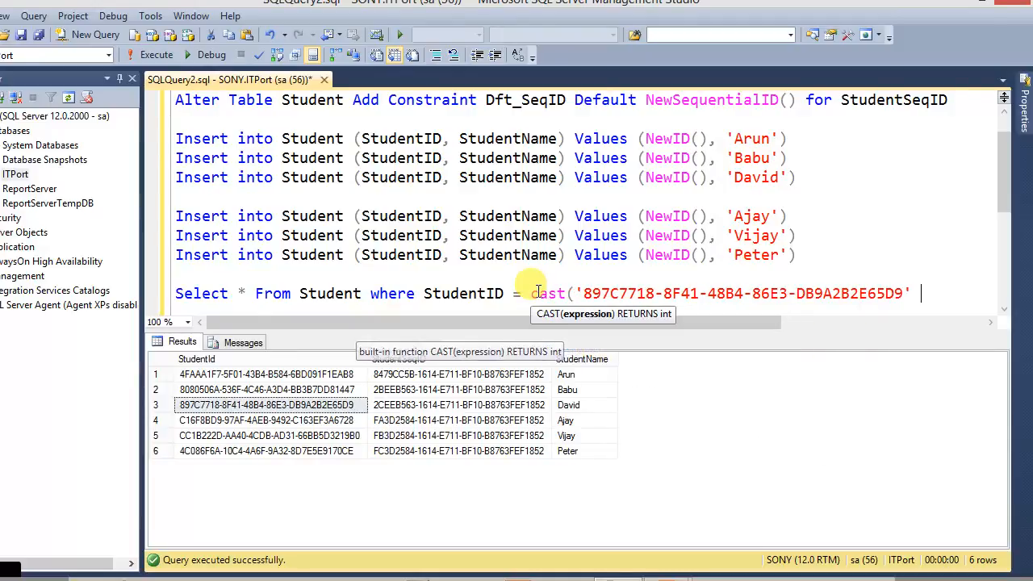
text(as Un)
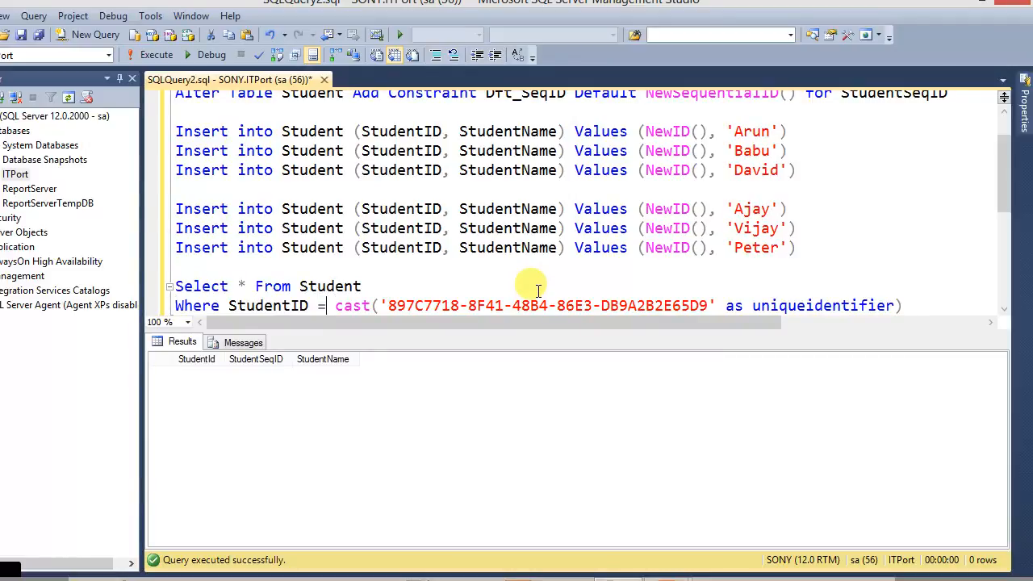
click(155, 54)
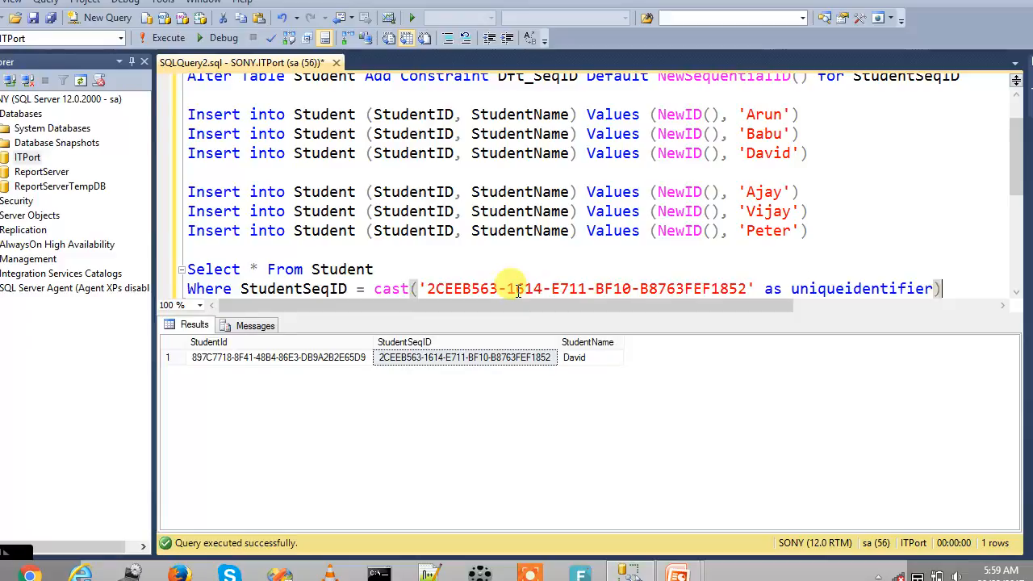
drag(187, 269, 940, 289)
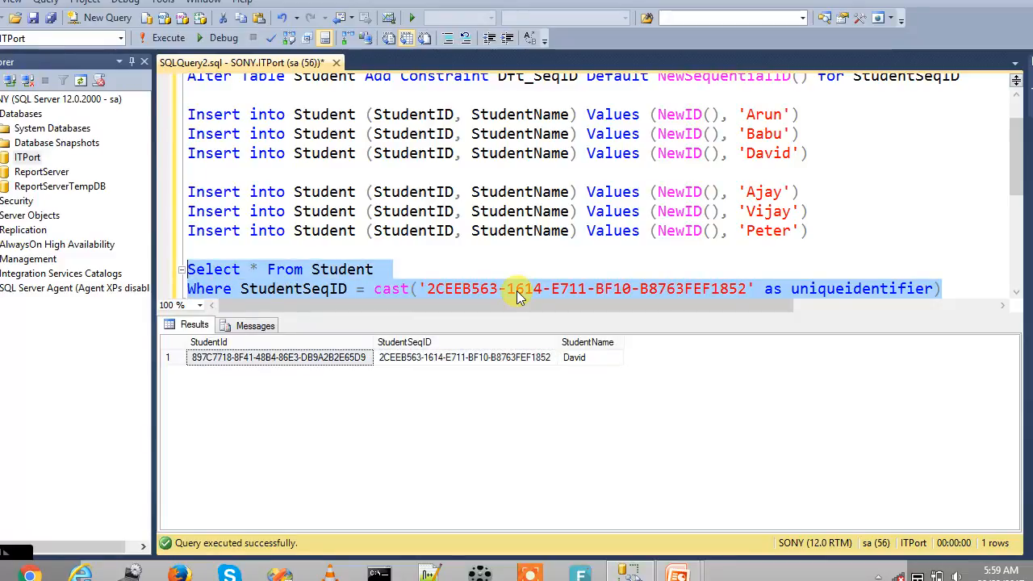